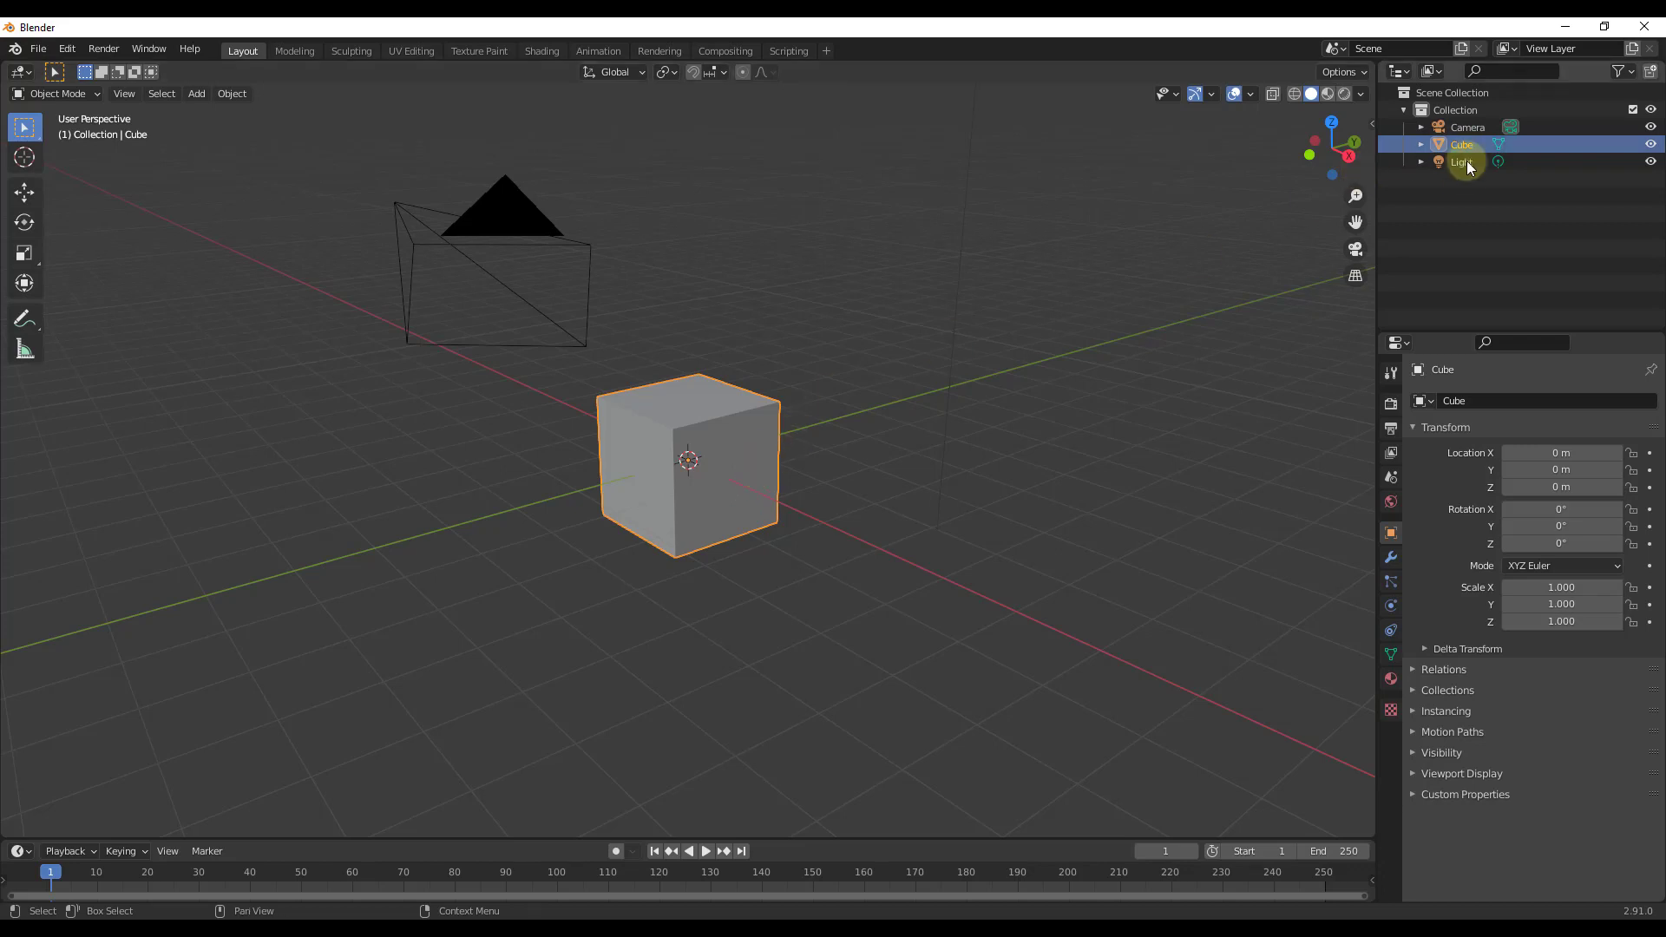
{"action": "mouse_move", "coordinate": [765, 401]}
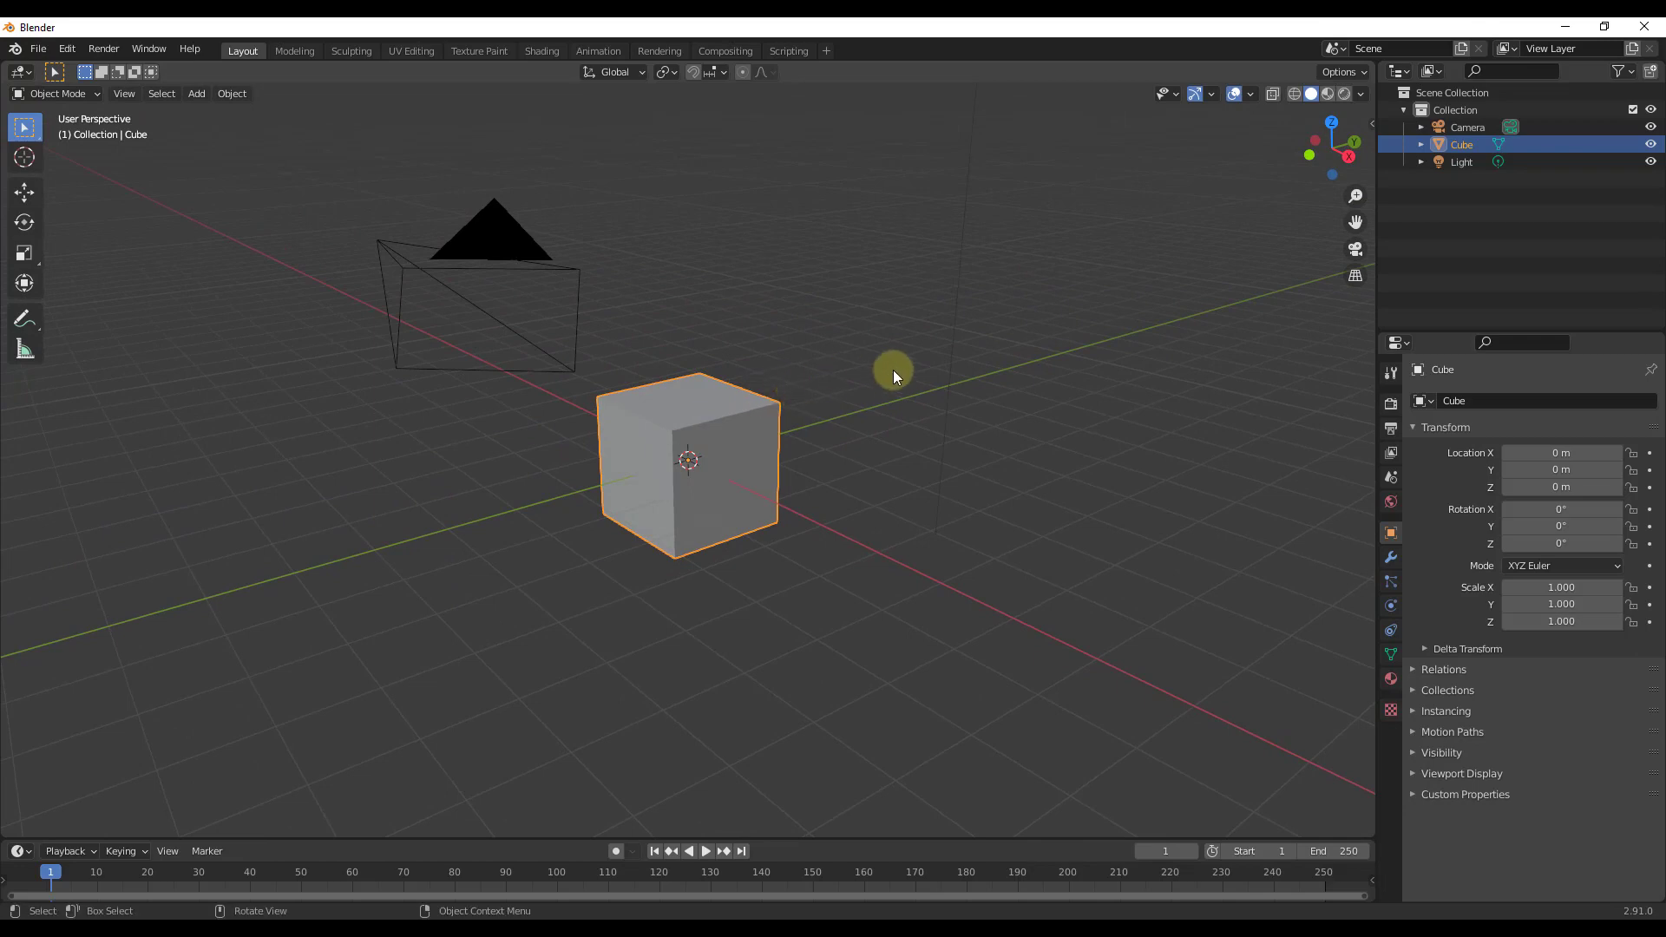
{"action": "mouse_move", "coordinate": [744, 487]}
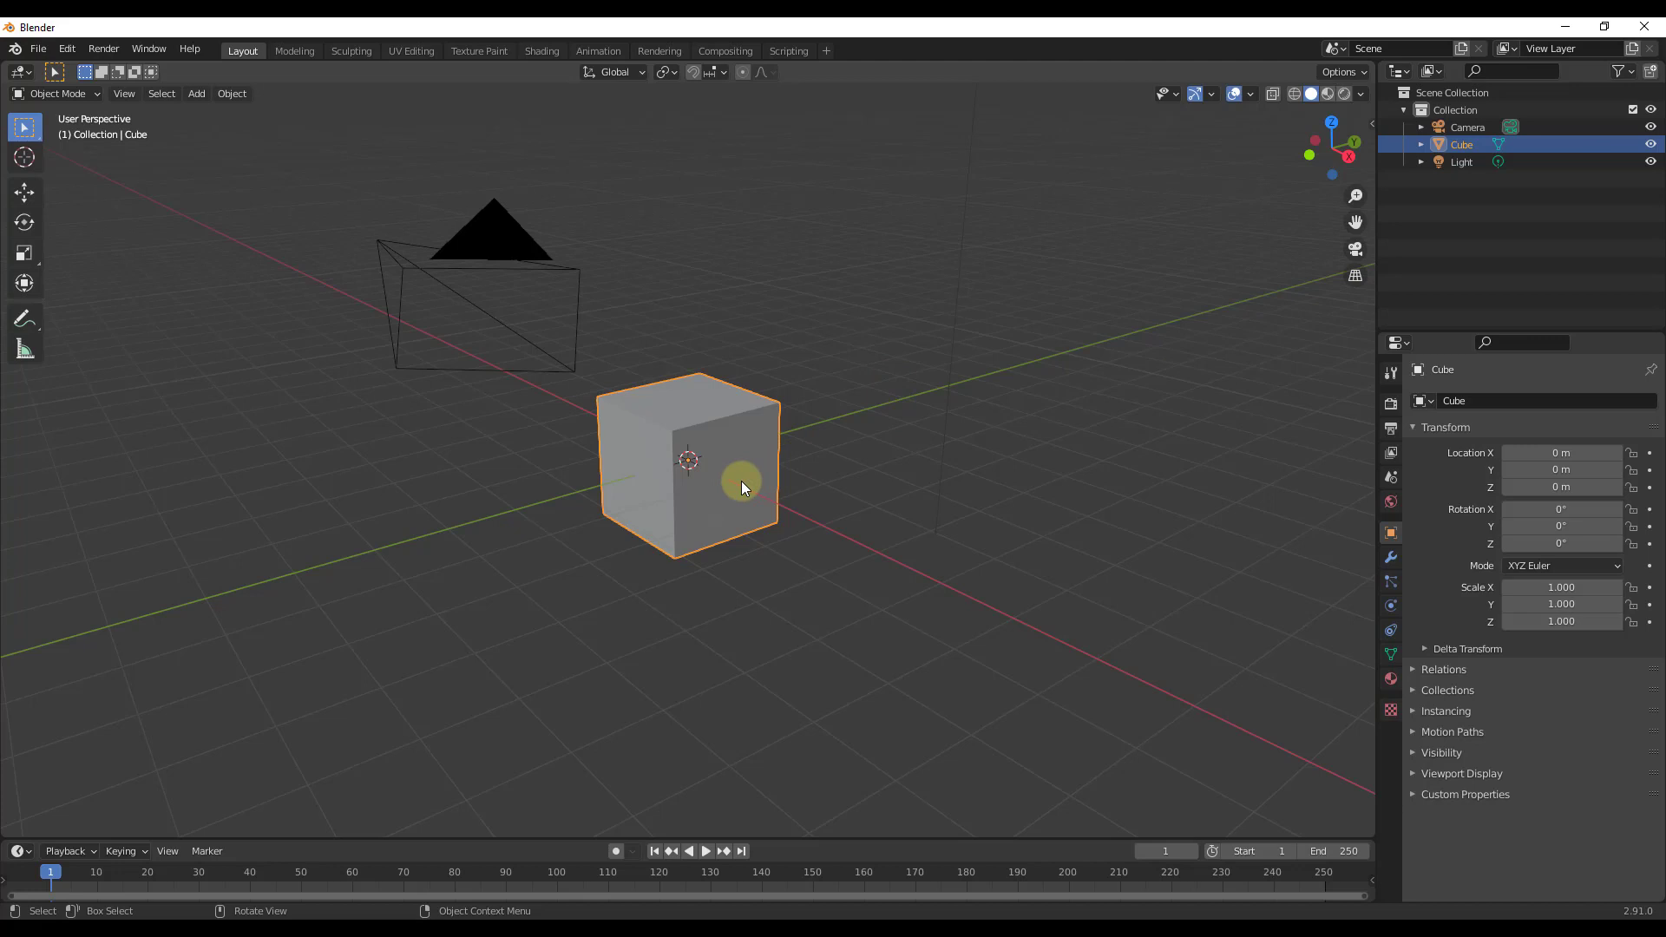
{"action": "mouse_move", "coordinate": [691, 425]}
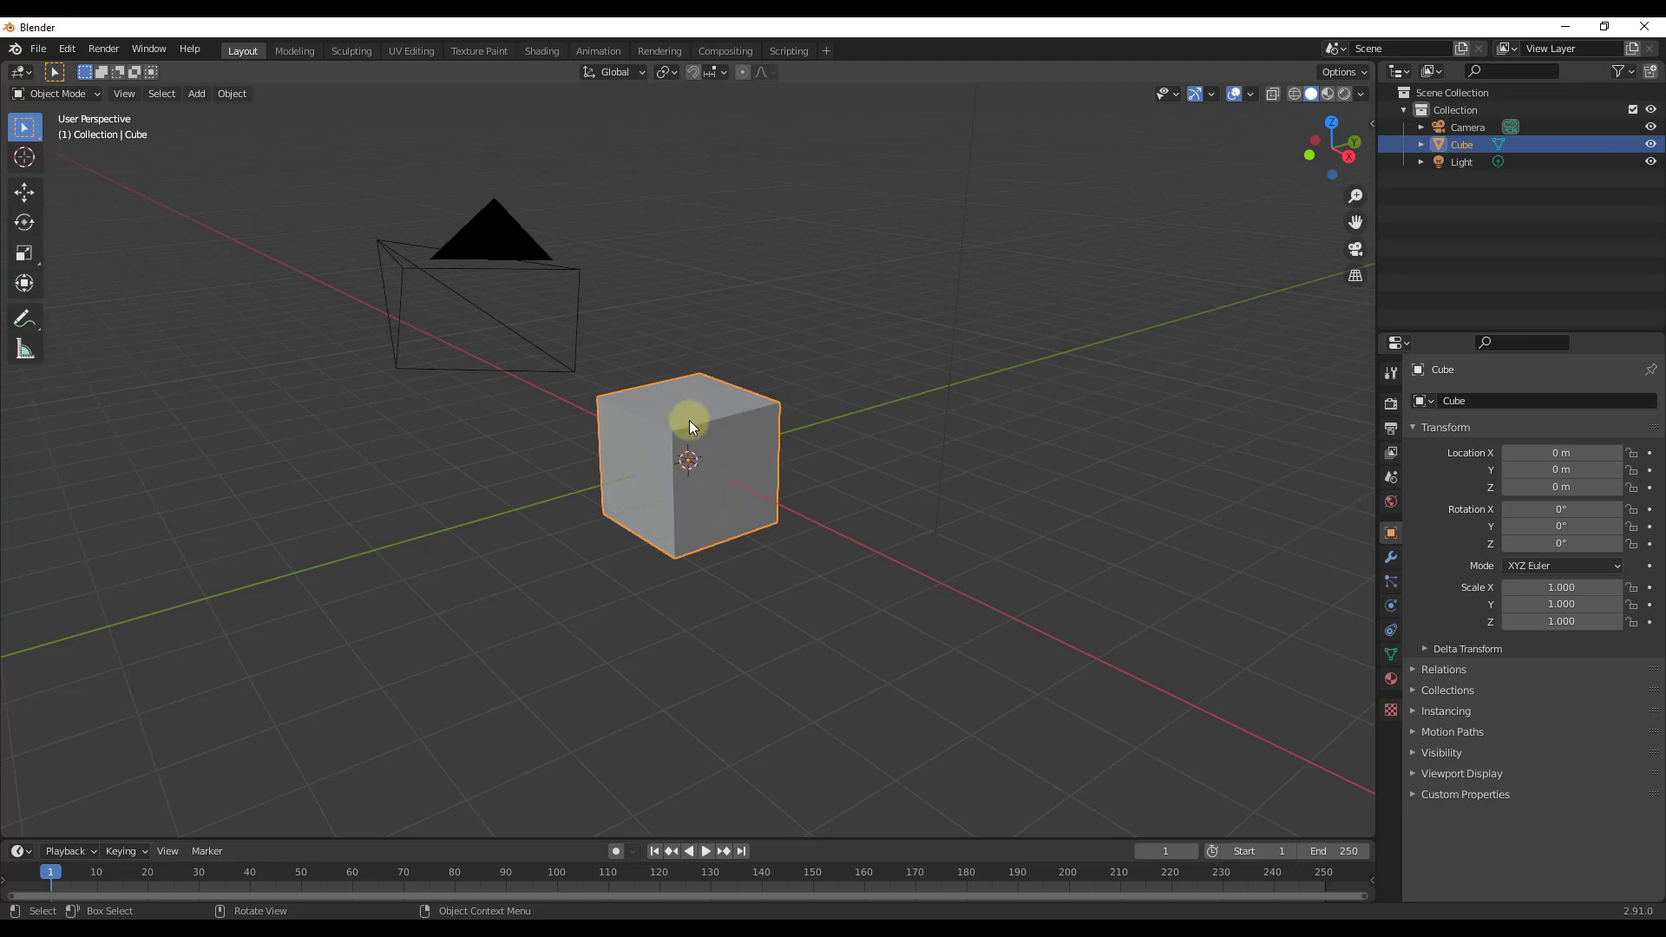
{"action": "mouse_move", "coordinate": [697, 424]}
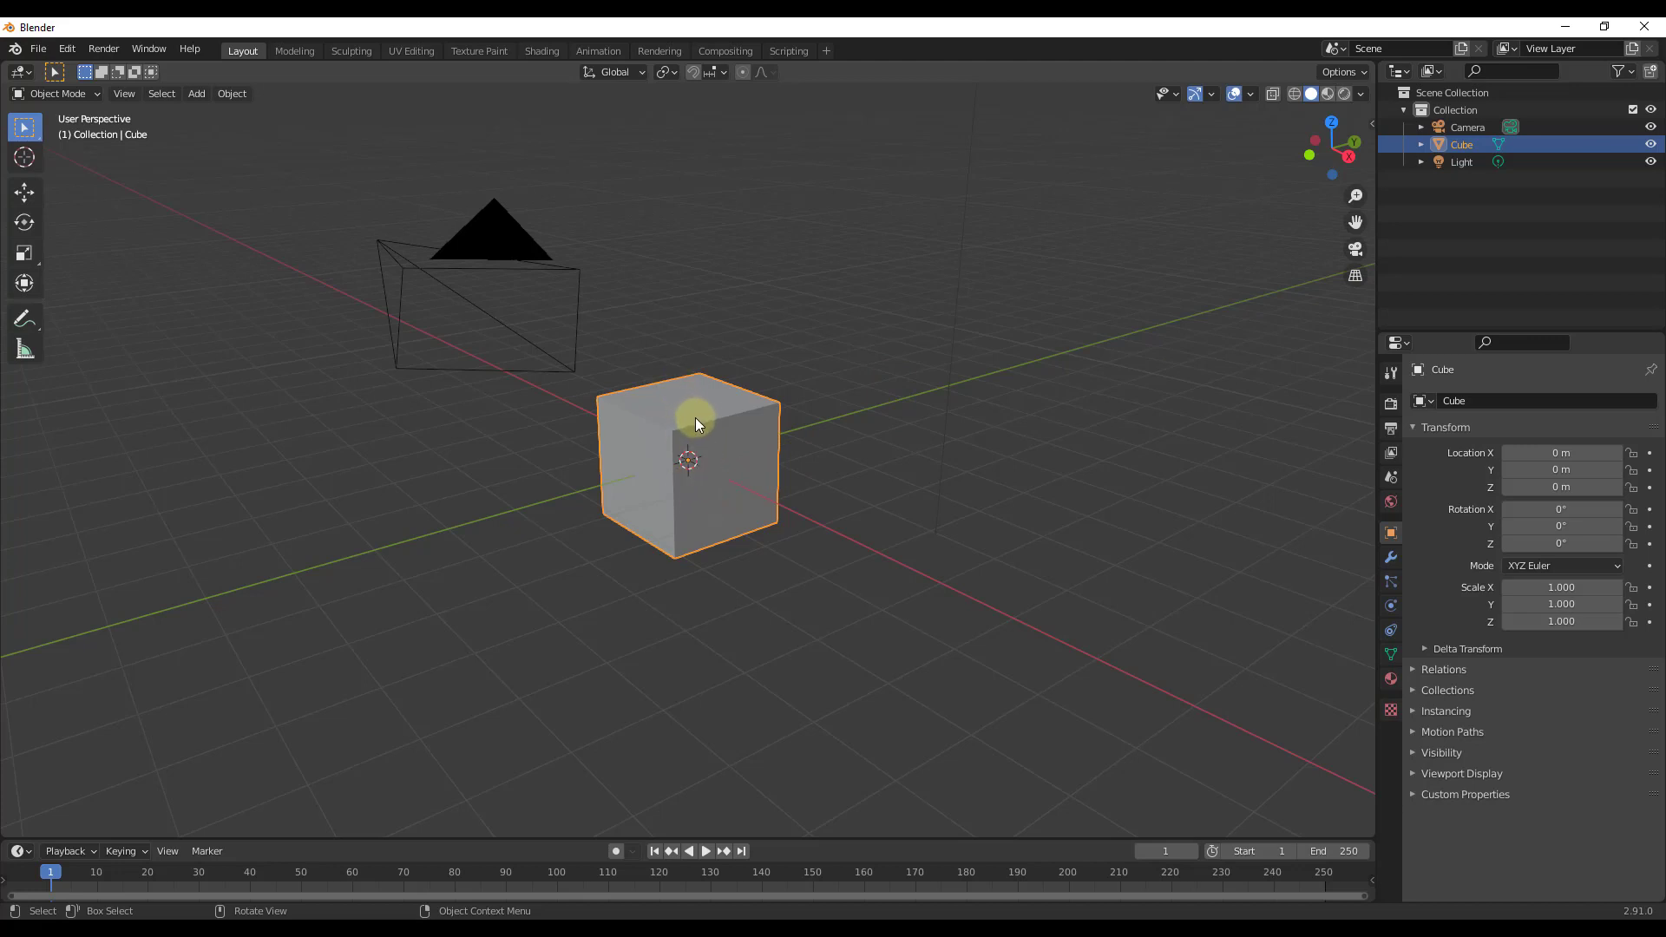
{"action": "mouse_move", "coordinate": [699, 417]}
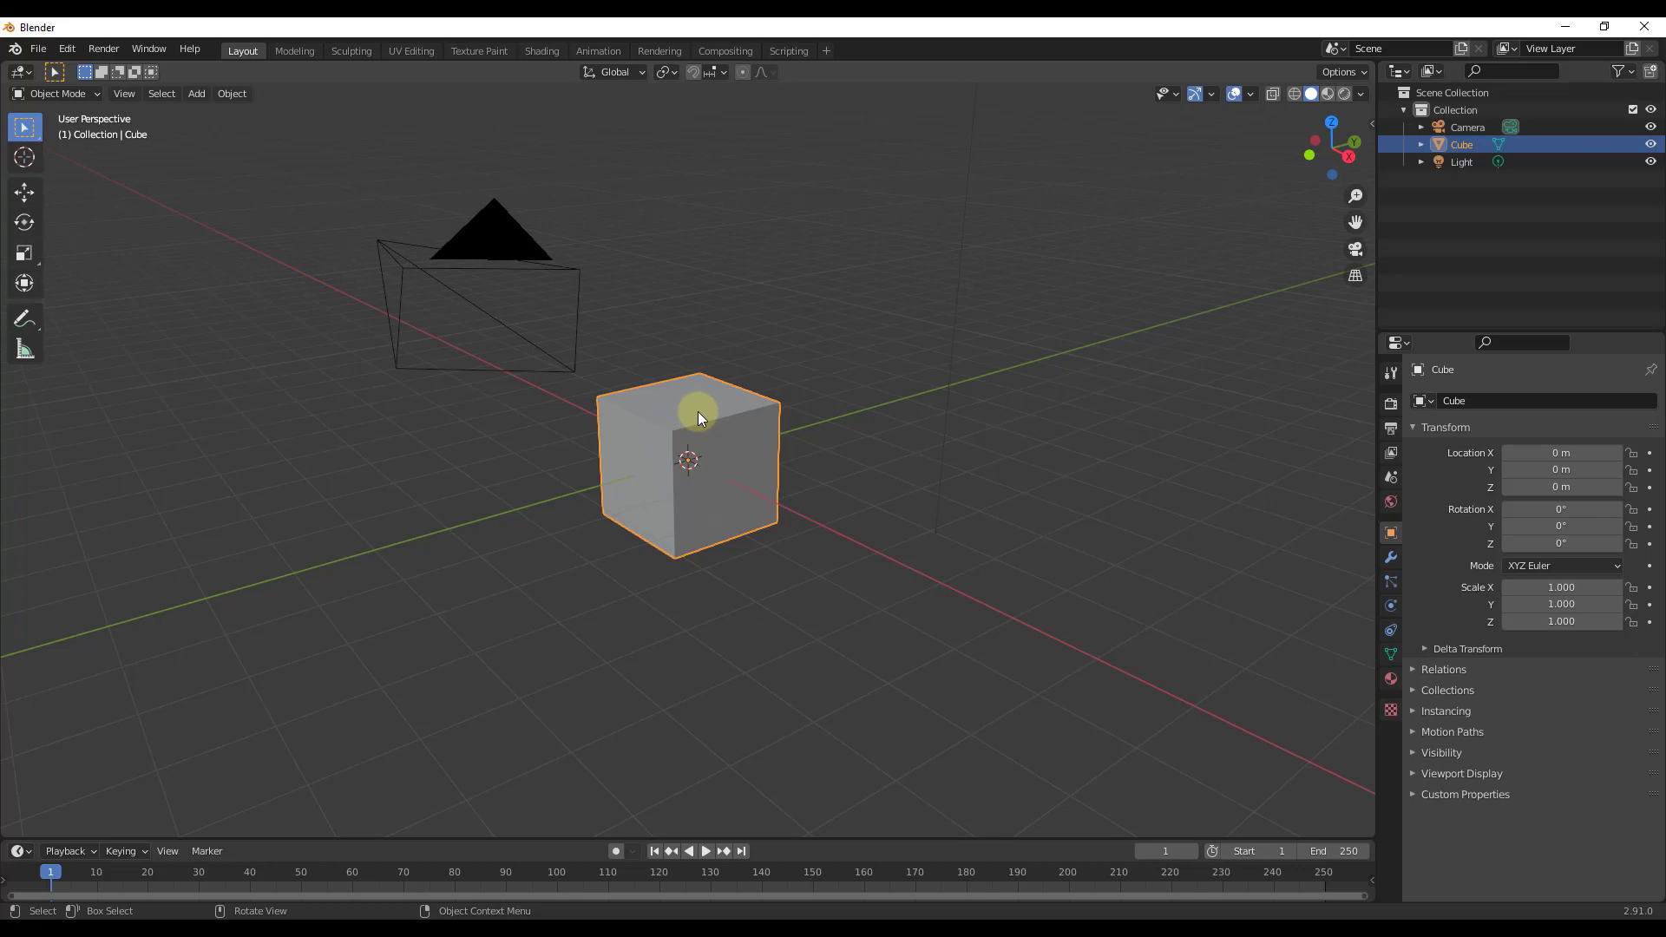
{"action": "mouse_move", "coordinate": [685, 478]}
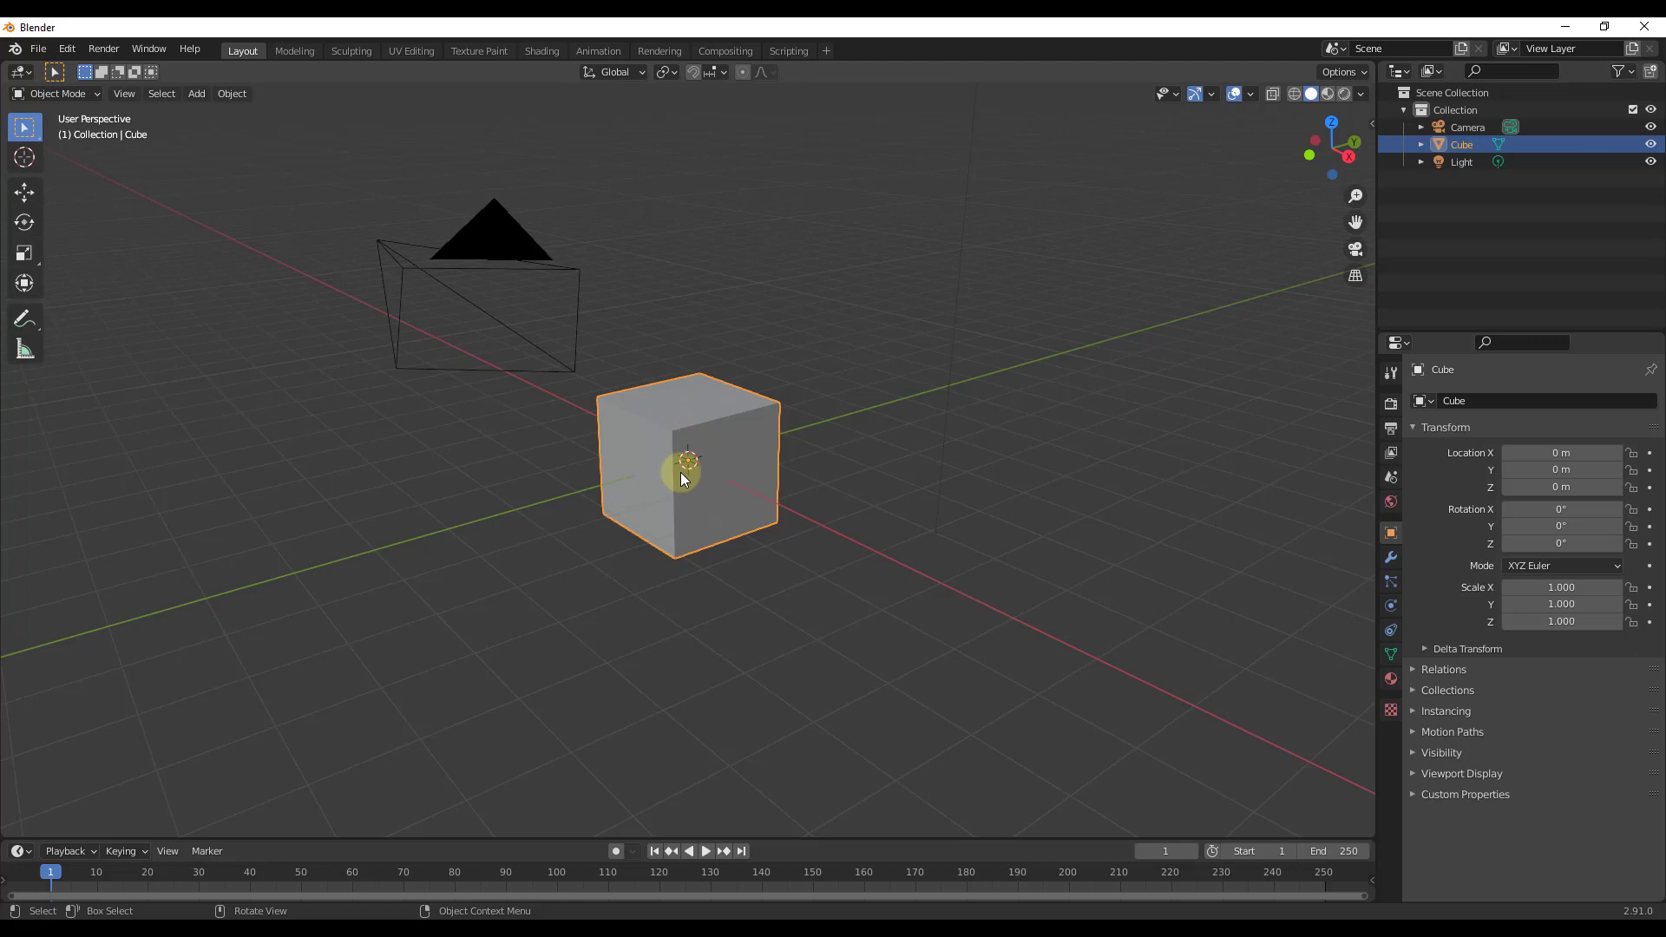
{"action": "mouse_move", "coordinate": [688, 465]}
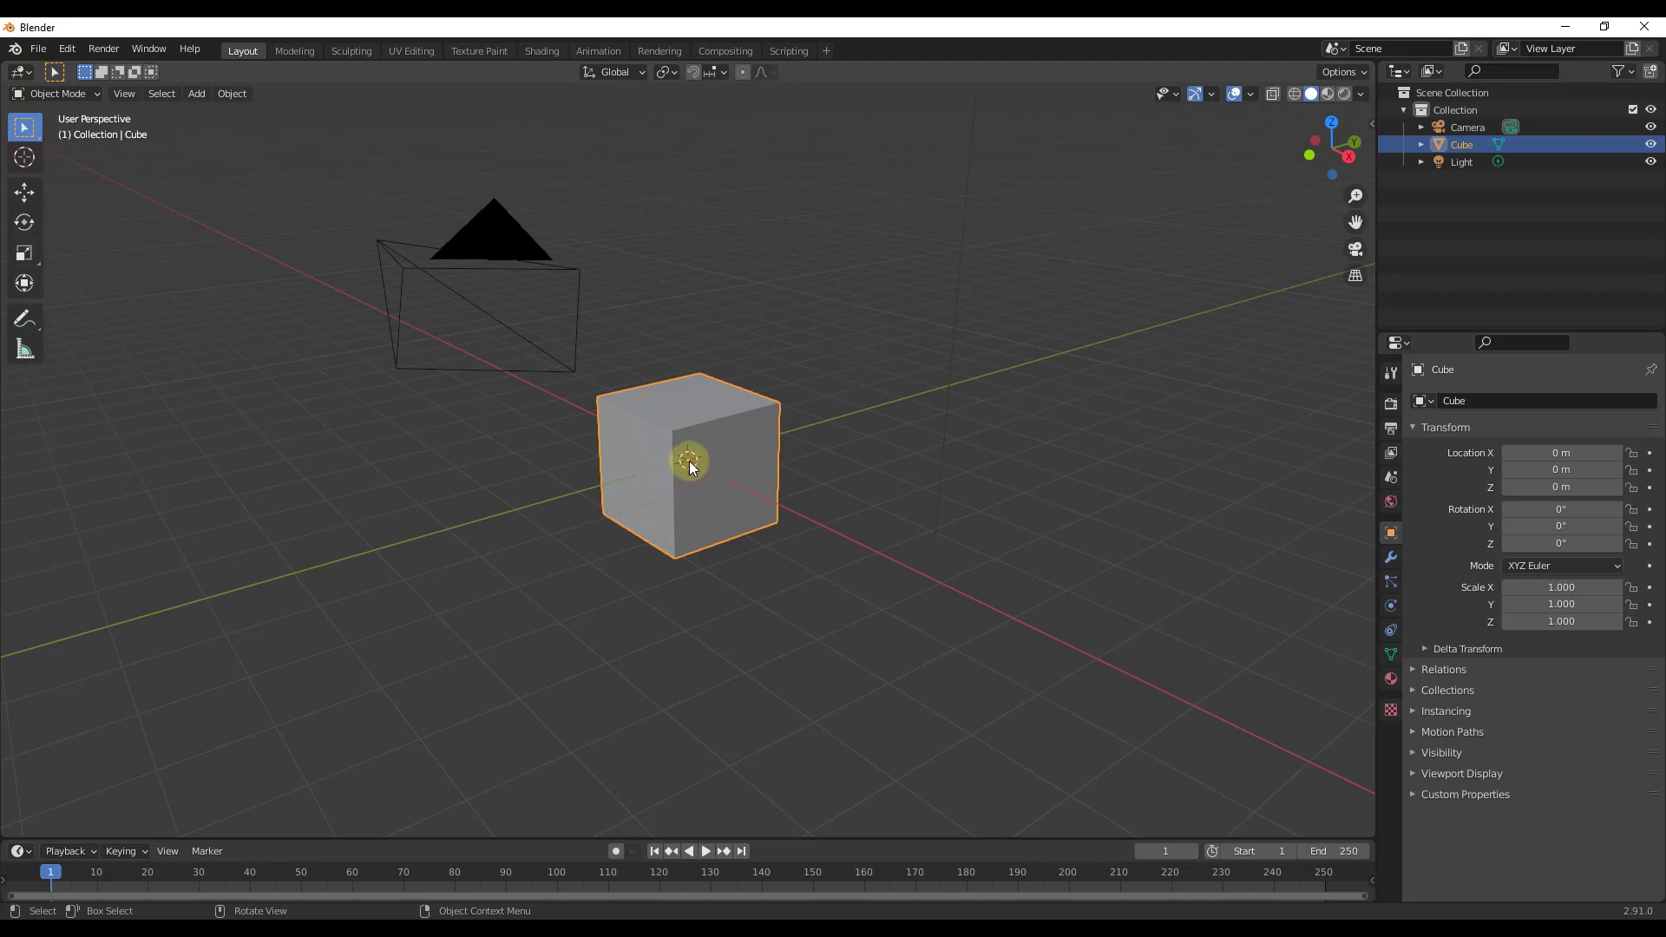
{"action": "mouse_move", "coordinate": [460, 297]}
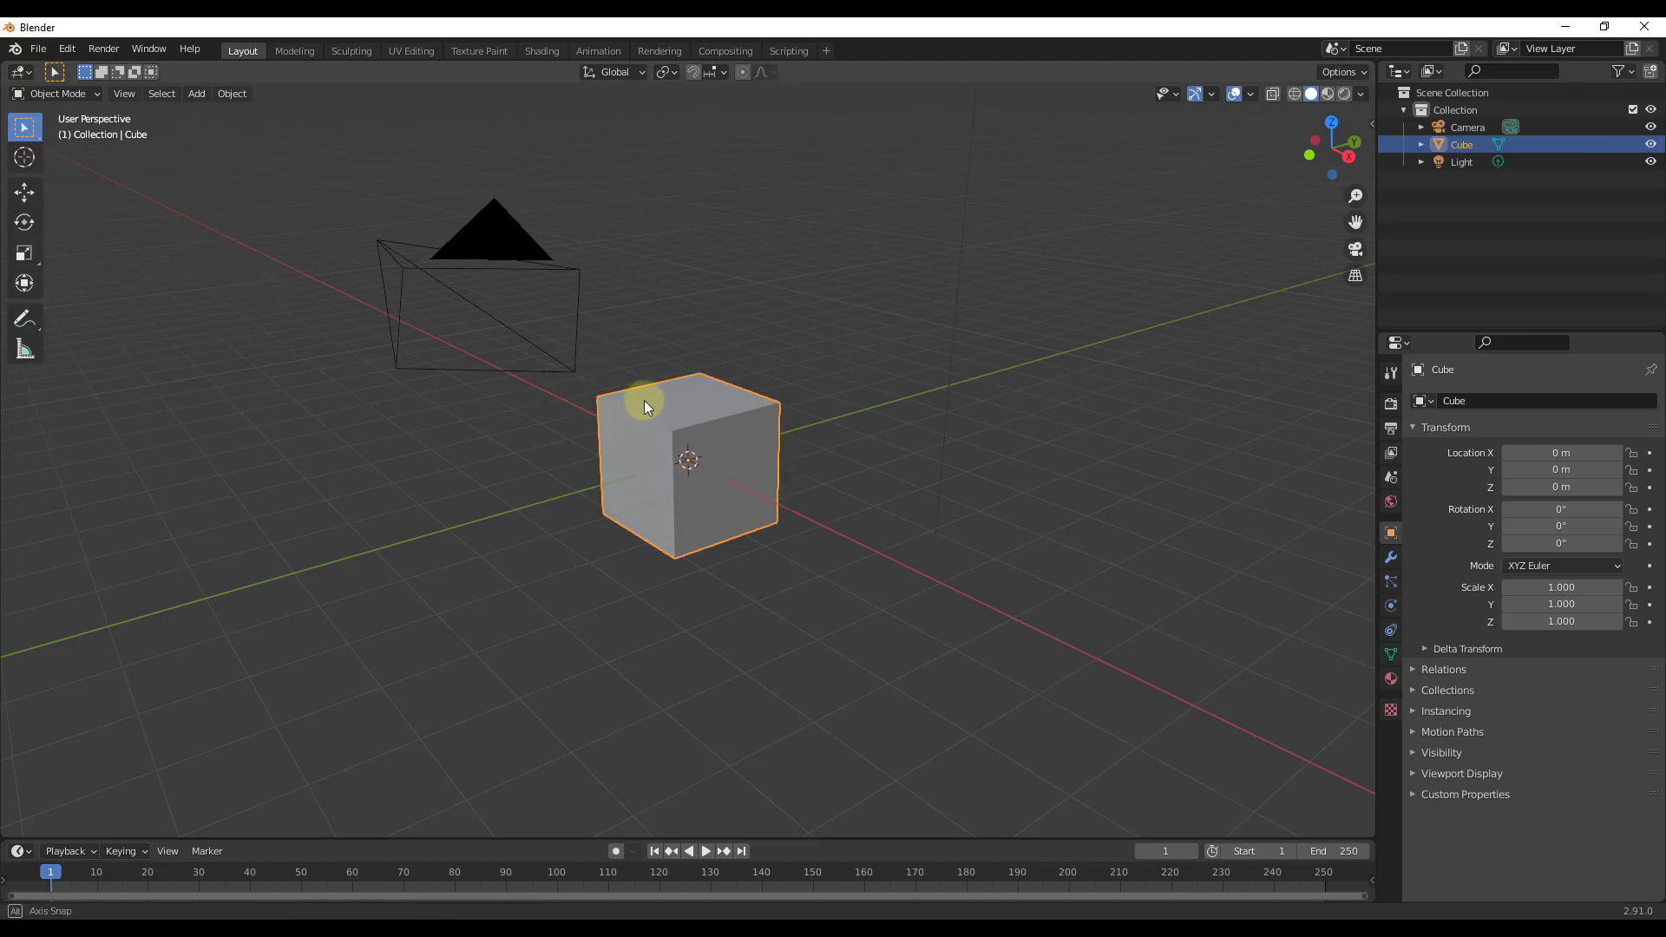
Open BorderCollieforStartup.blend from recent files and select the collie model and camera.
{"action": "left_click", "coordinate": [39, 49]}
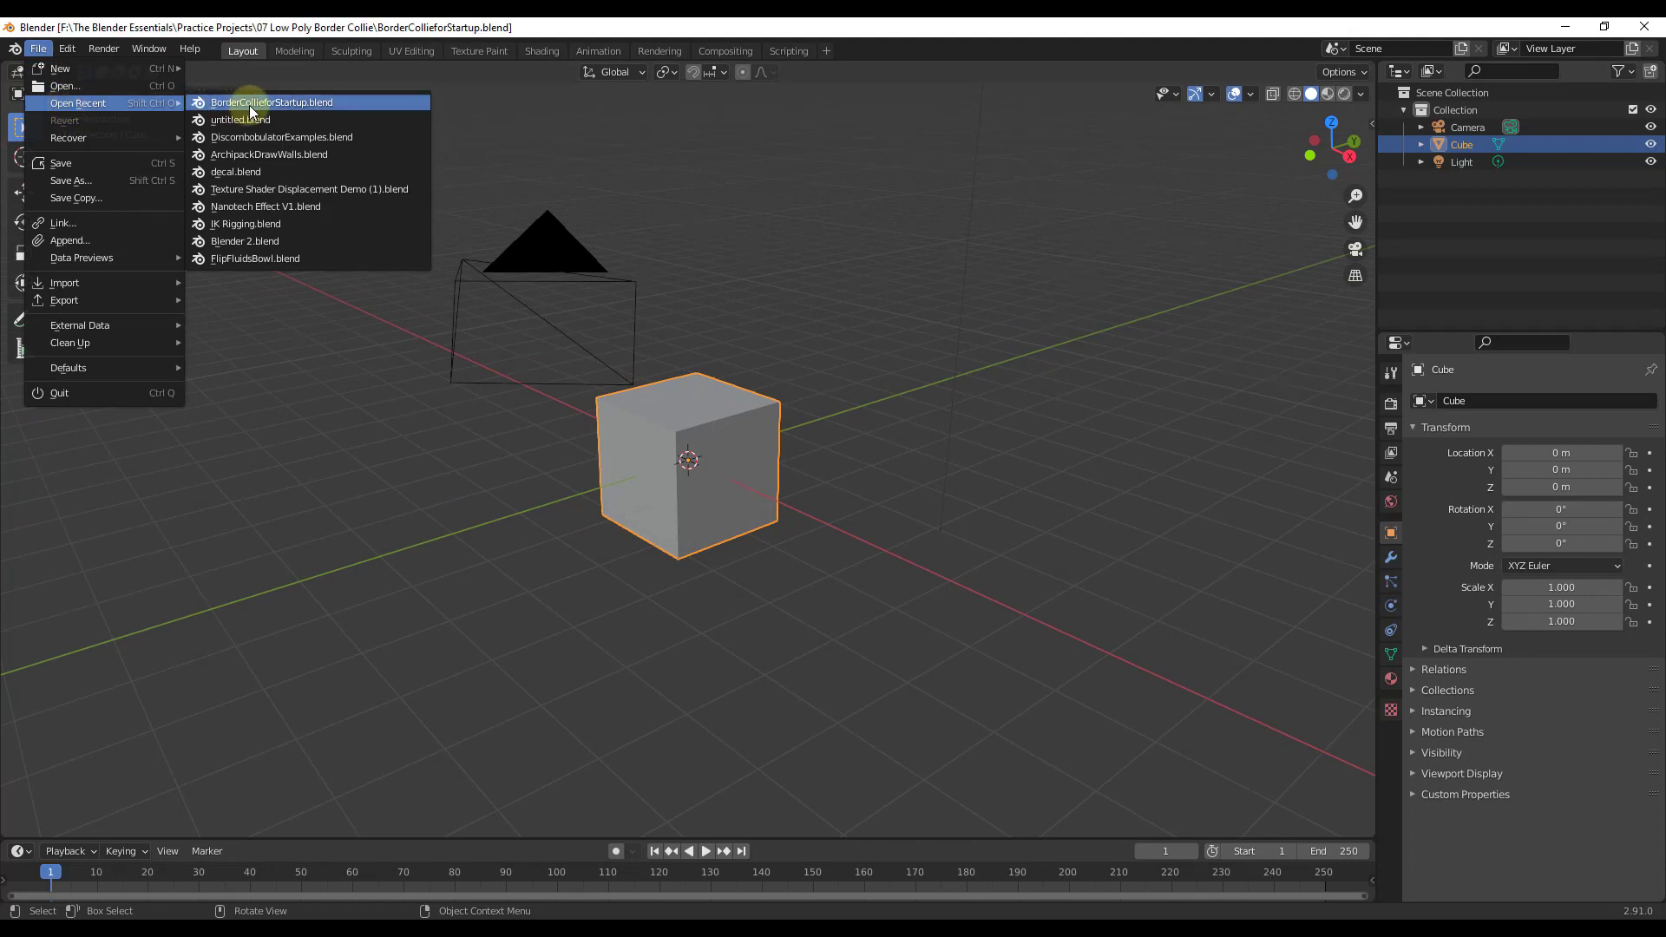
{"action": "left_click", "coordinate": [272, 103]}
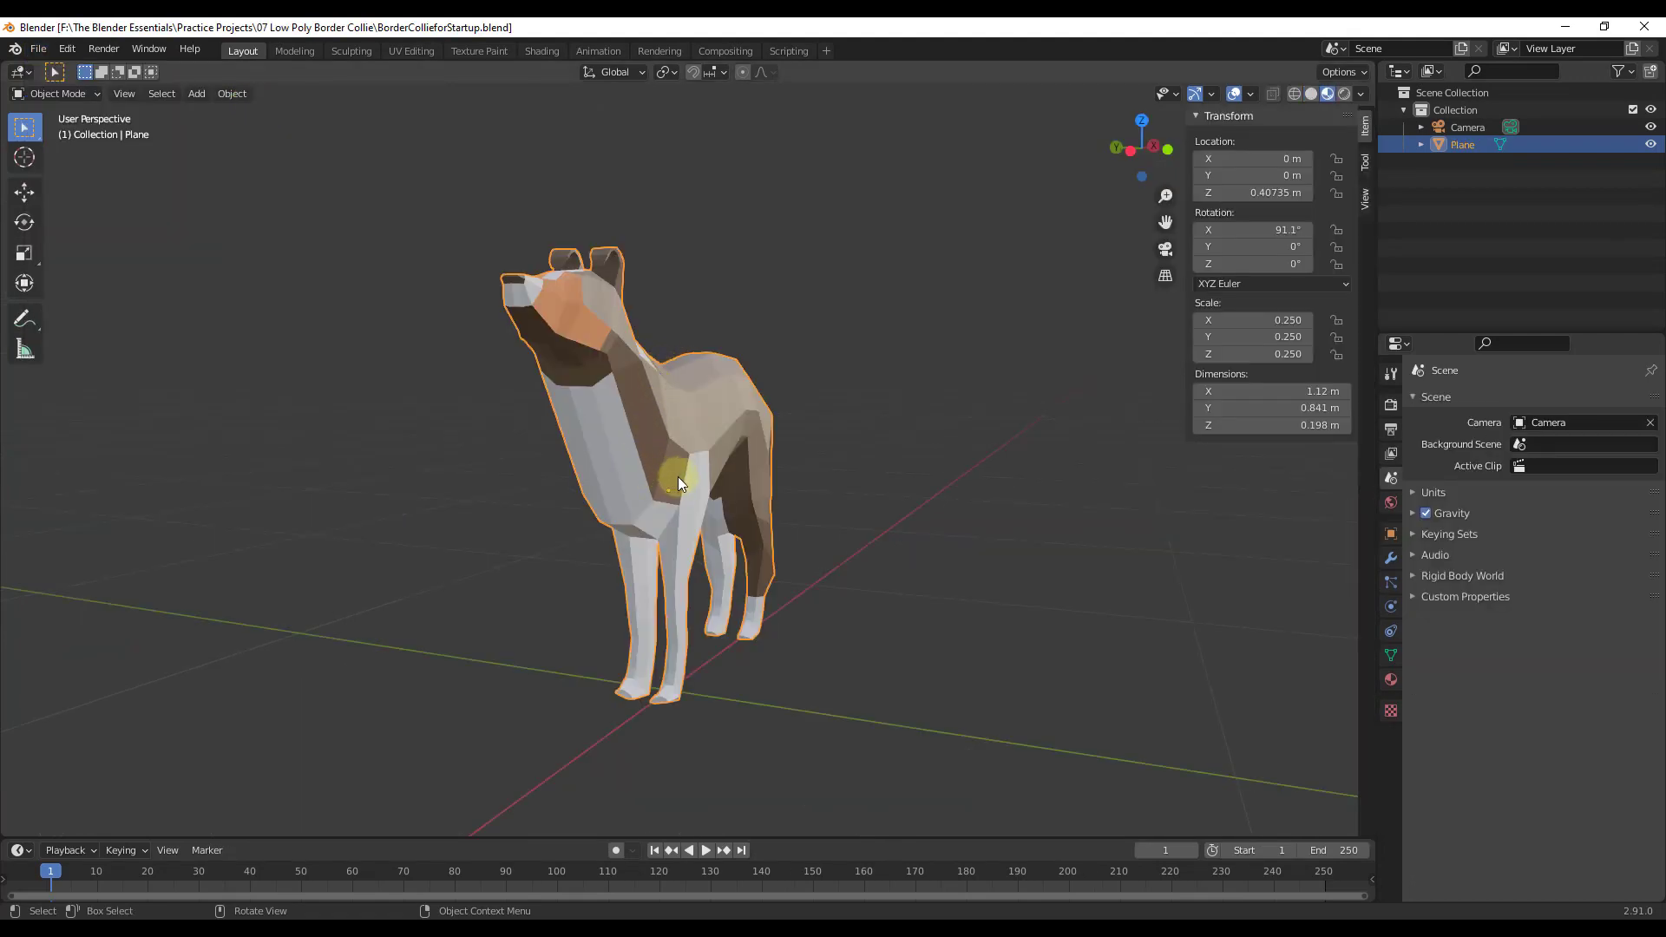
{"action": "mouse_move", "coordinate": [744, 471]}
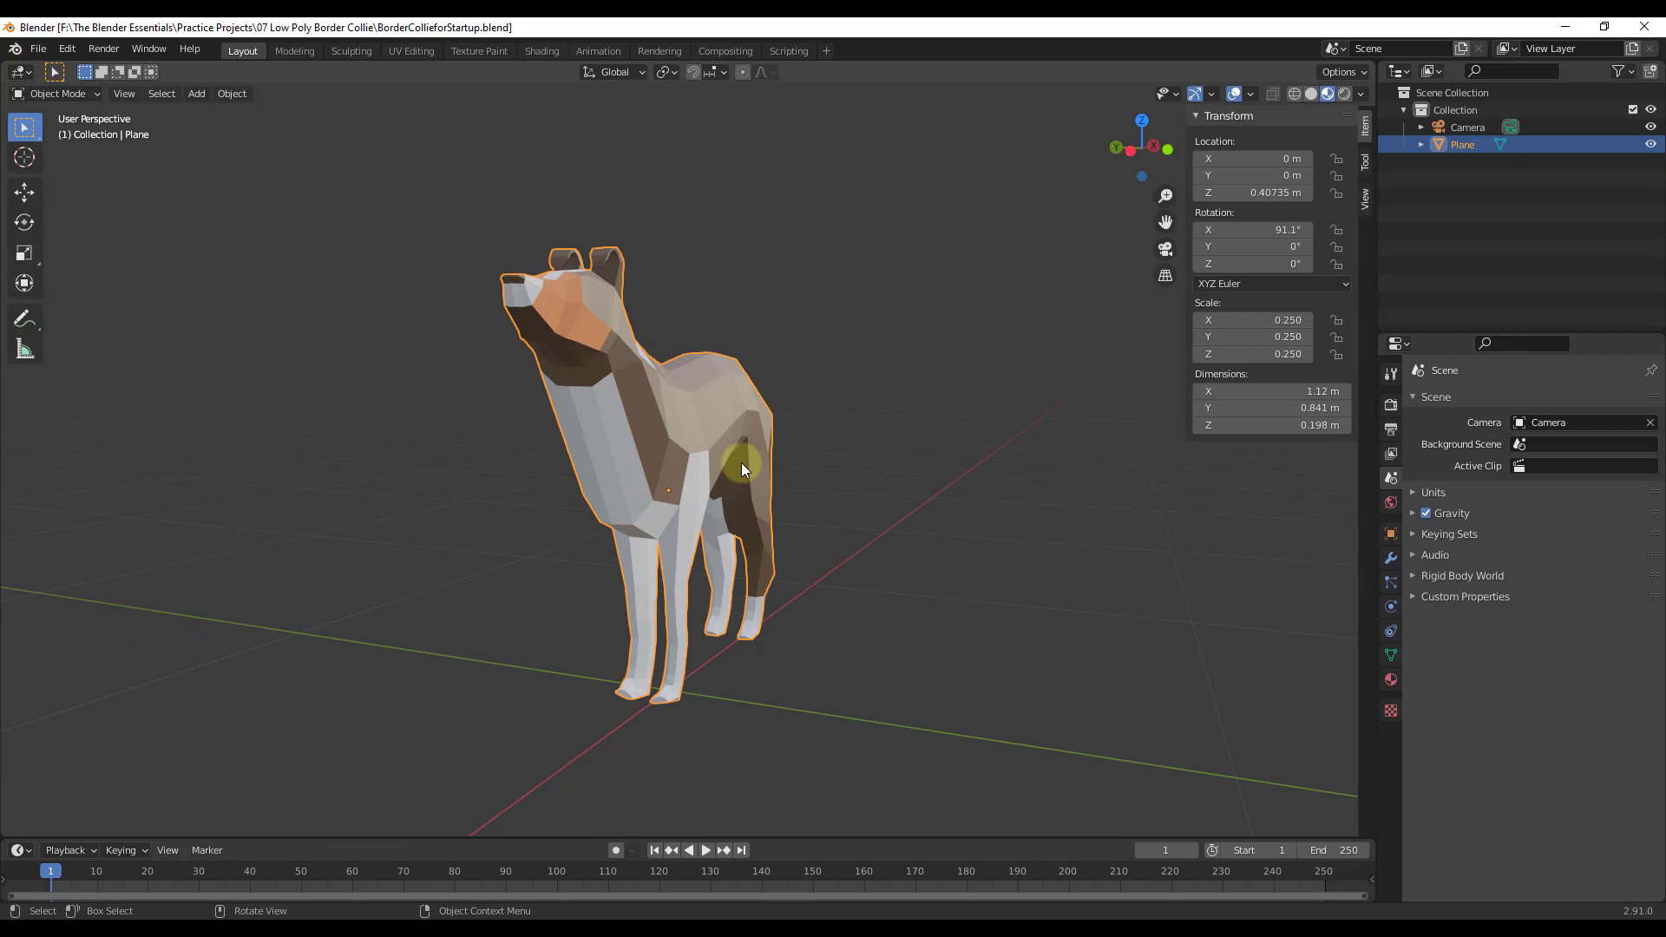
{"action": "mouse_move", "coordinate": [656, 449]}
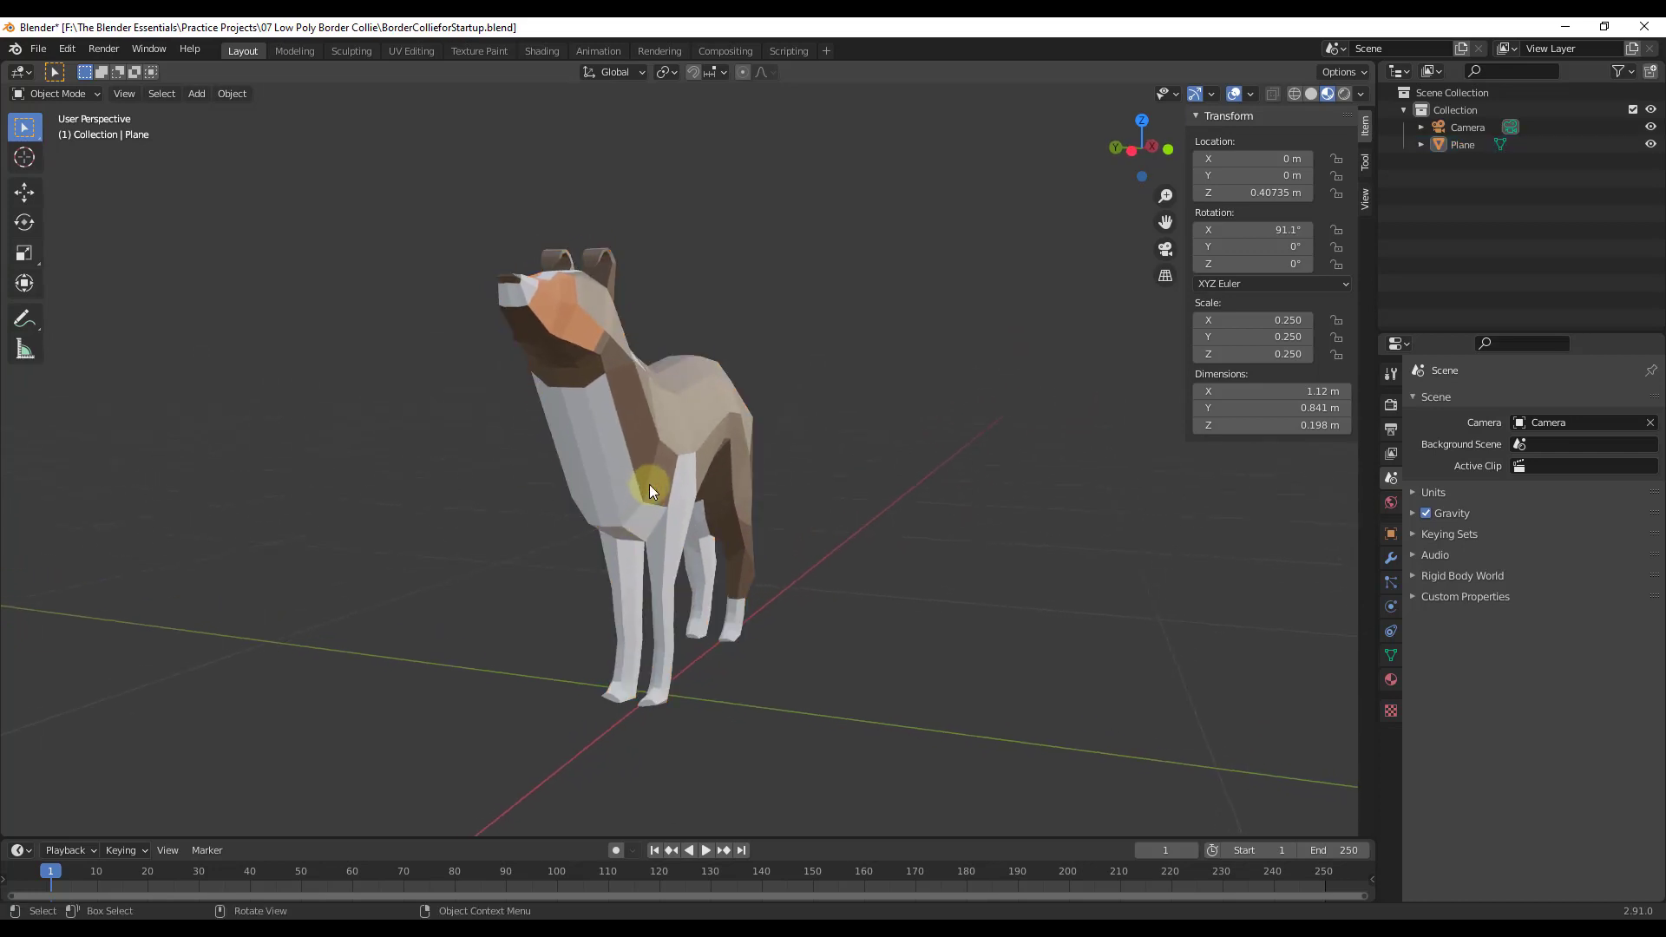
{"action": "left_click", "coordinate": [1461, 143]}
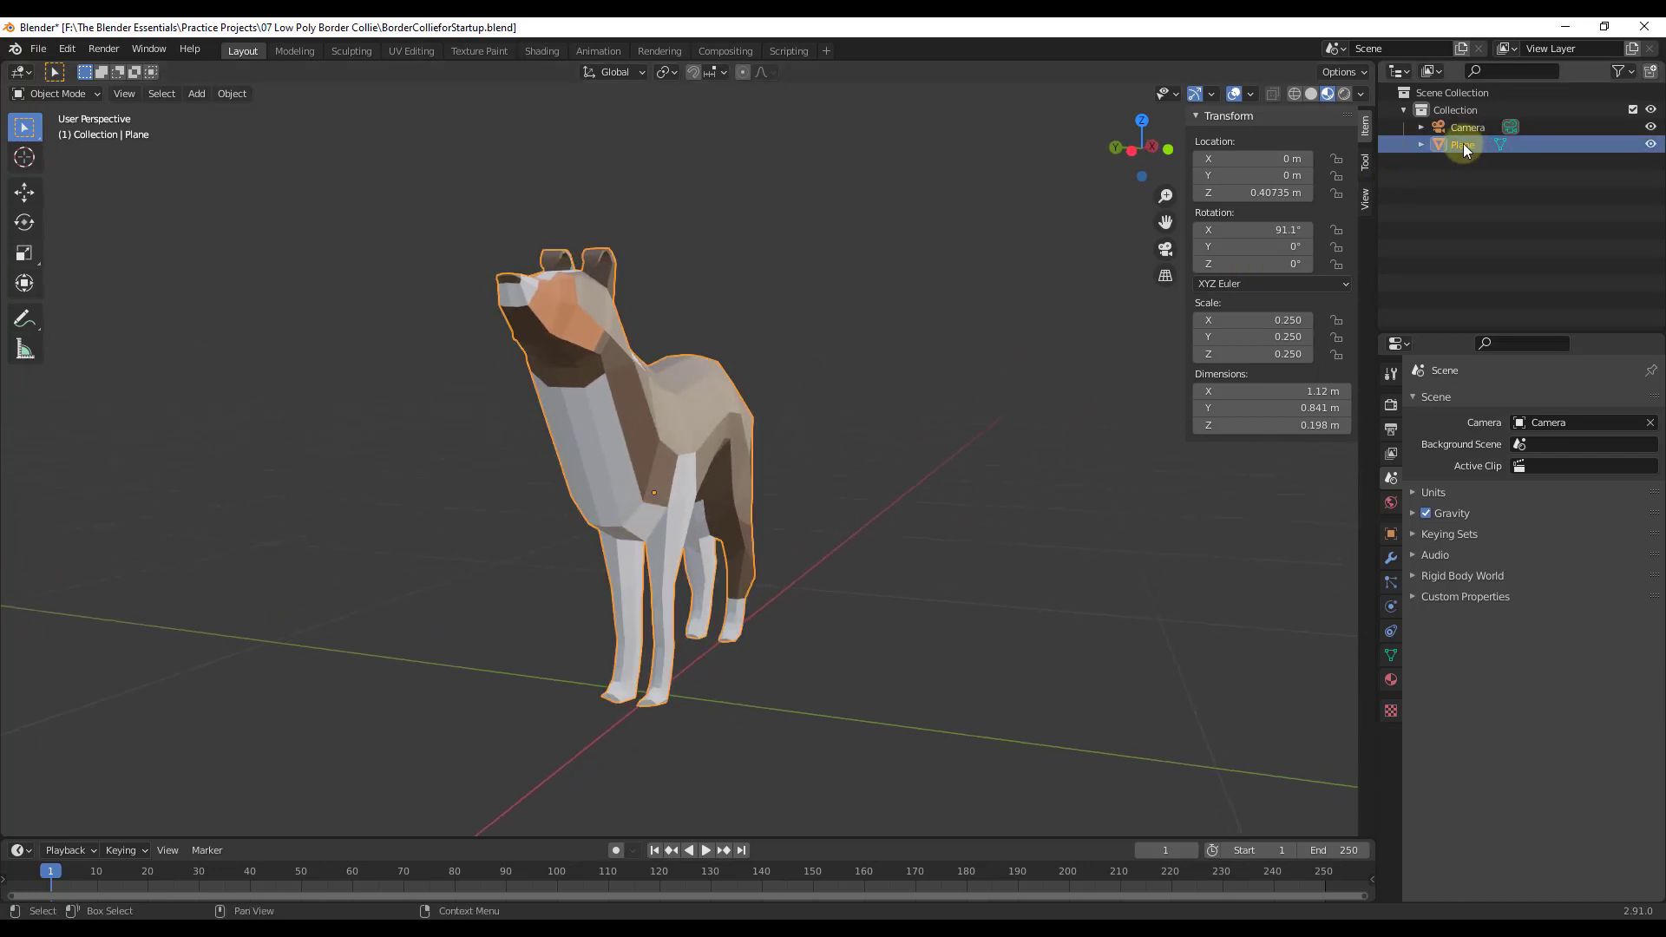
{"action": "left_click", "coordinate": [1467, 127]}
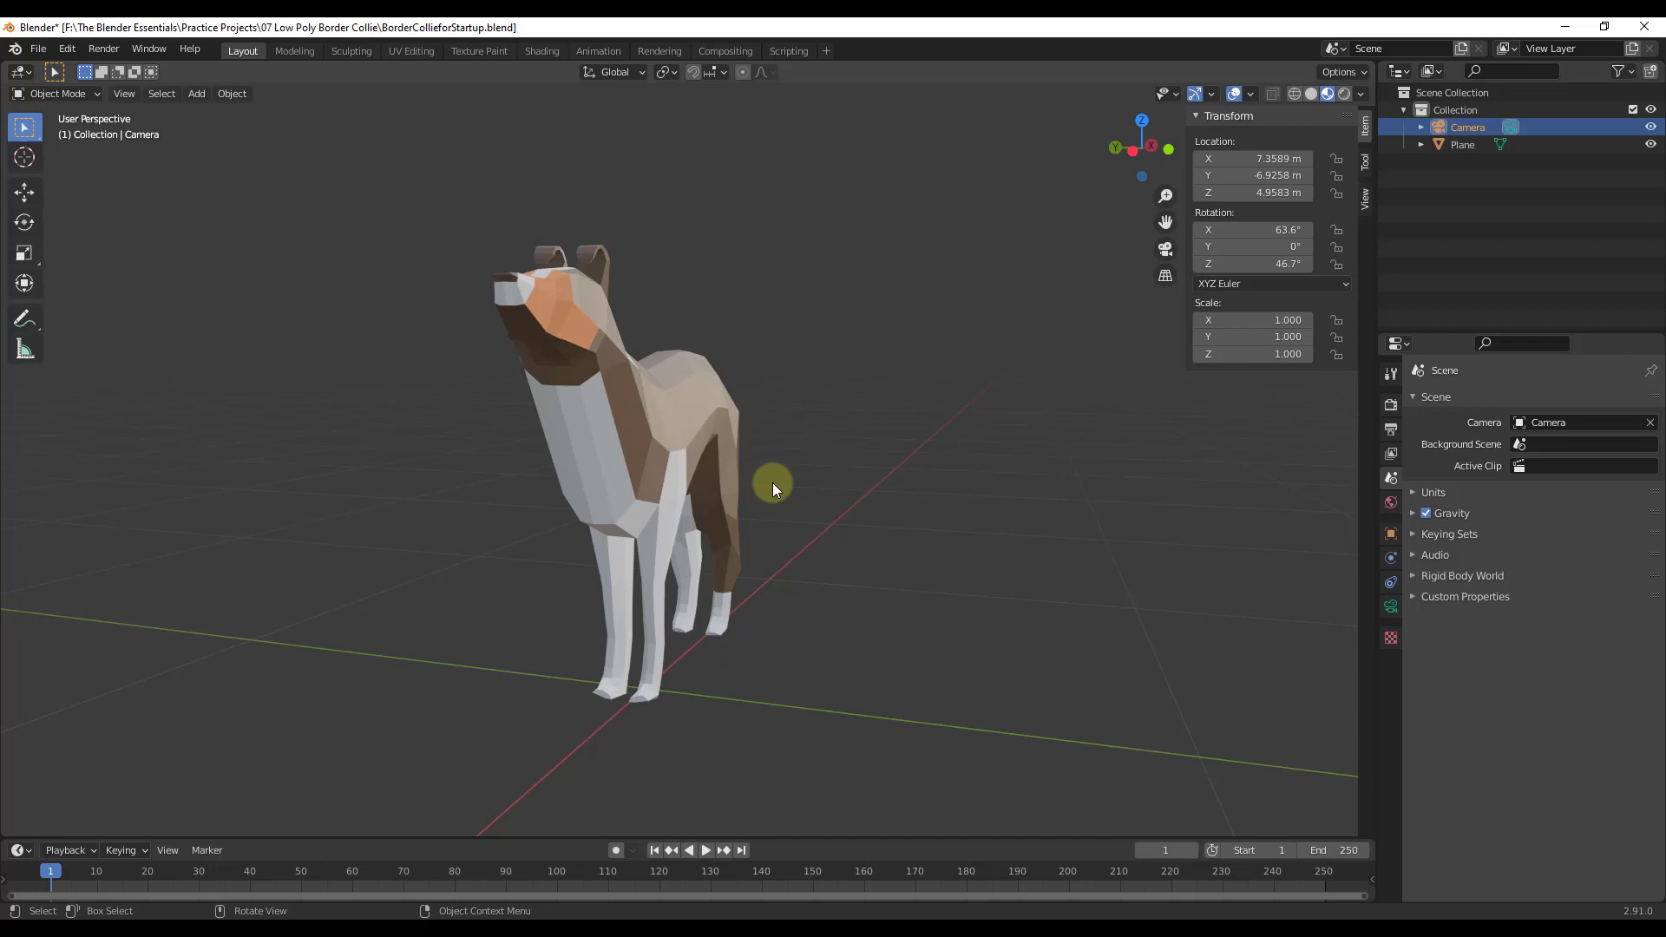
{"action": "mouse_move", "coordinate": [32, 67]}
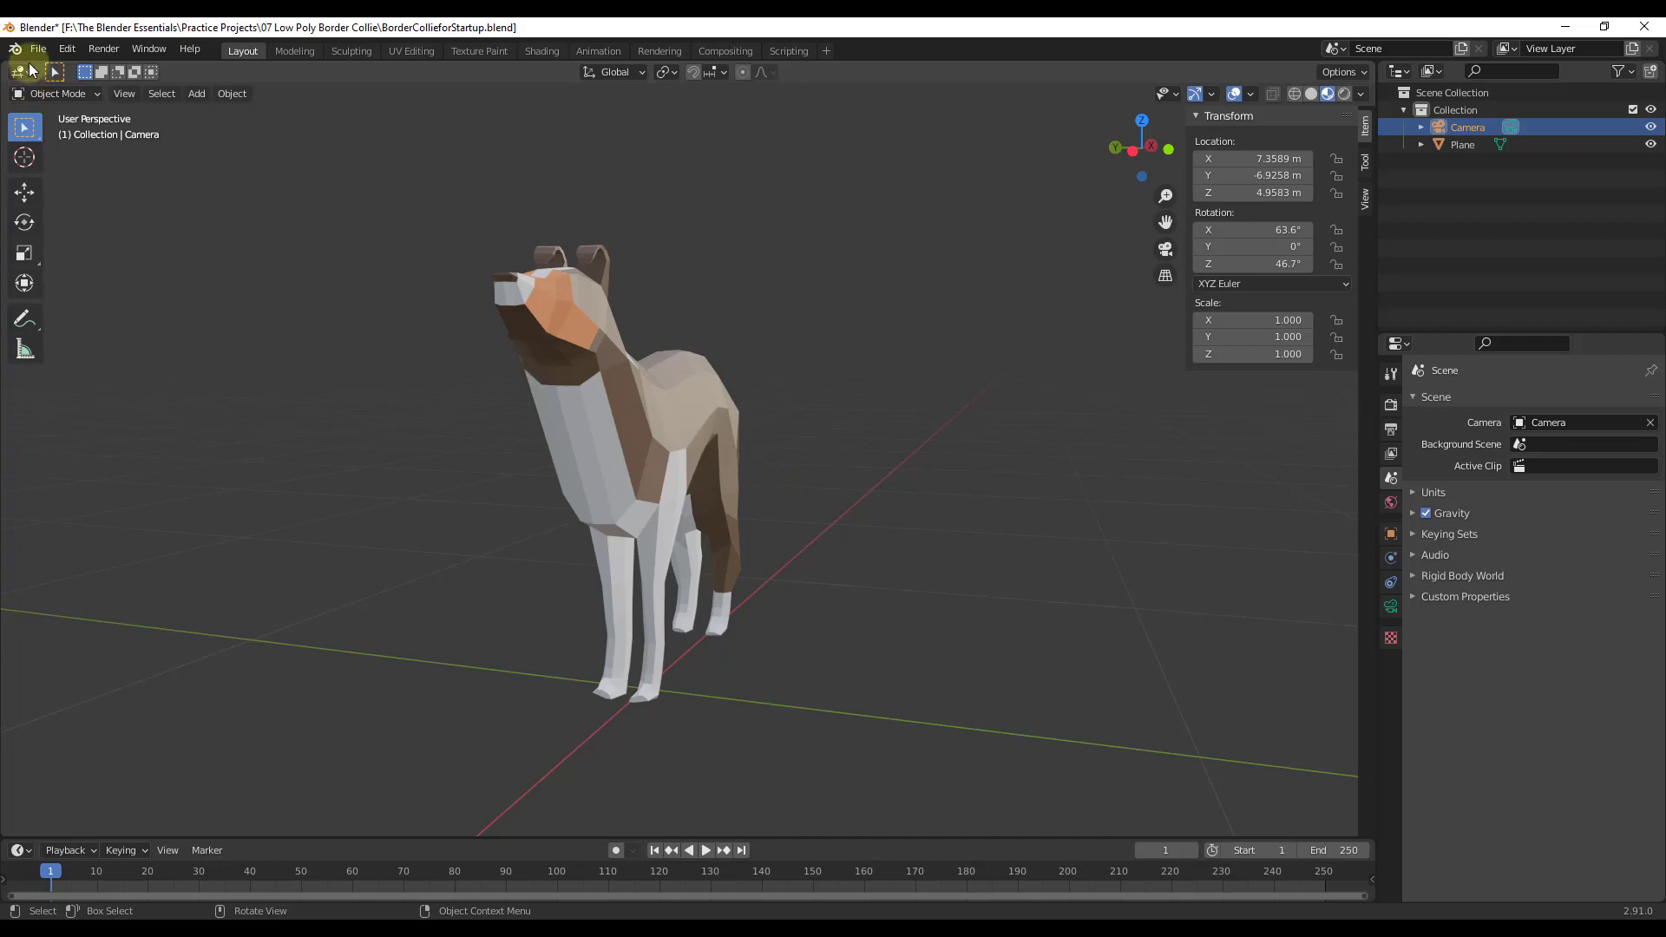
Save the border collie scene as the default startup file.
{"action": "left_click", "coordinate": [37, 49]}
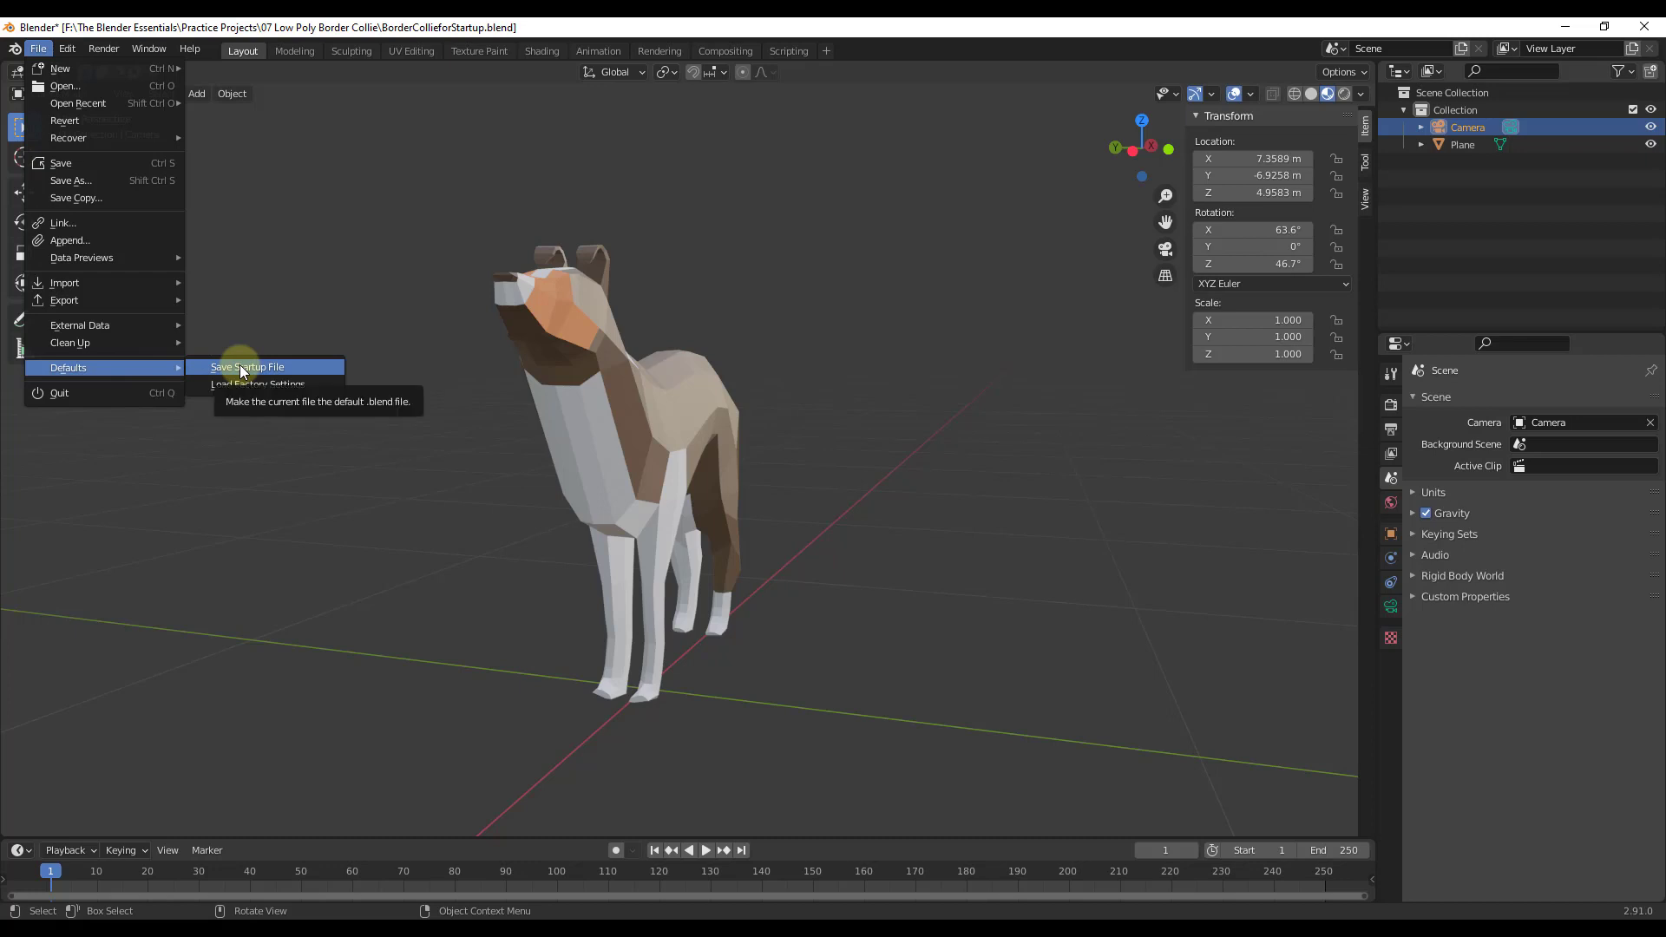
{"action": "left_click", "coordinate": [245, 366]}
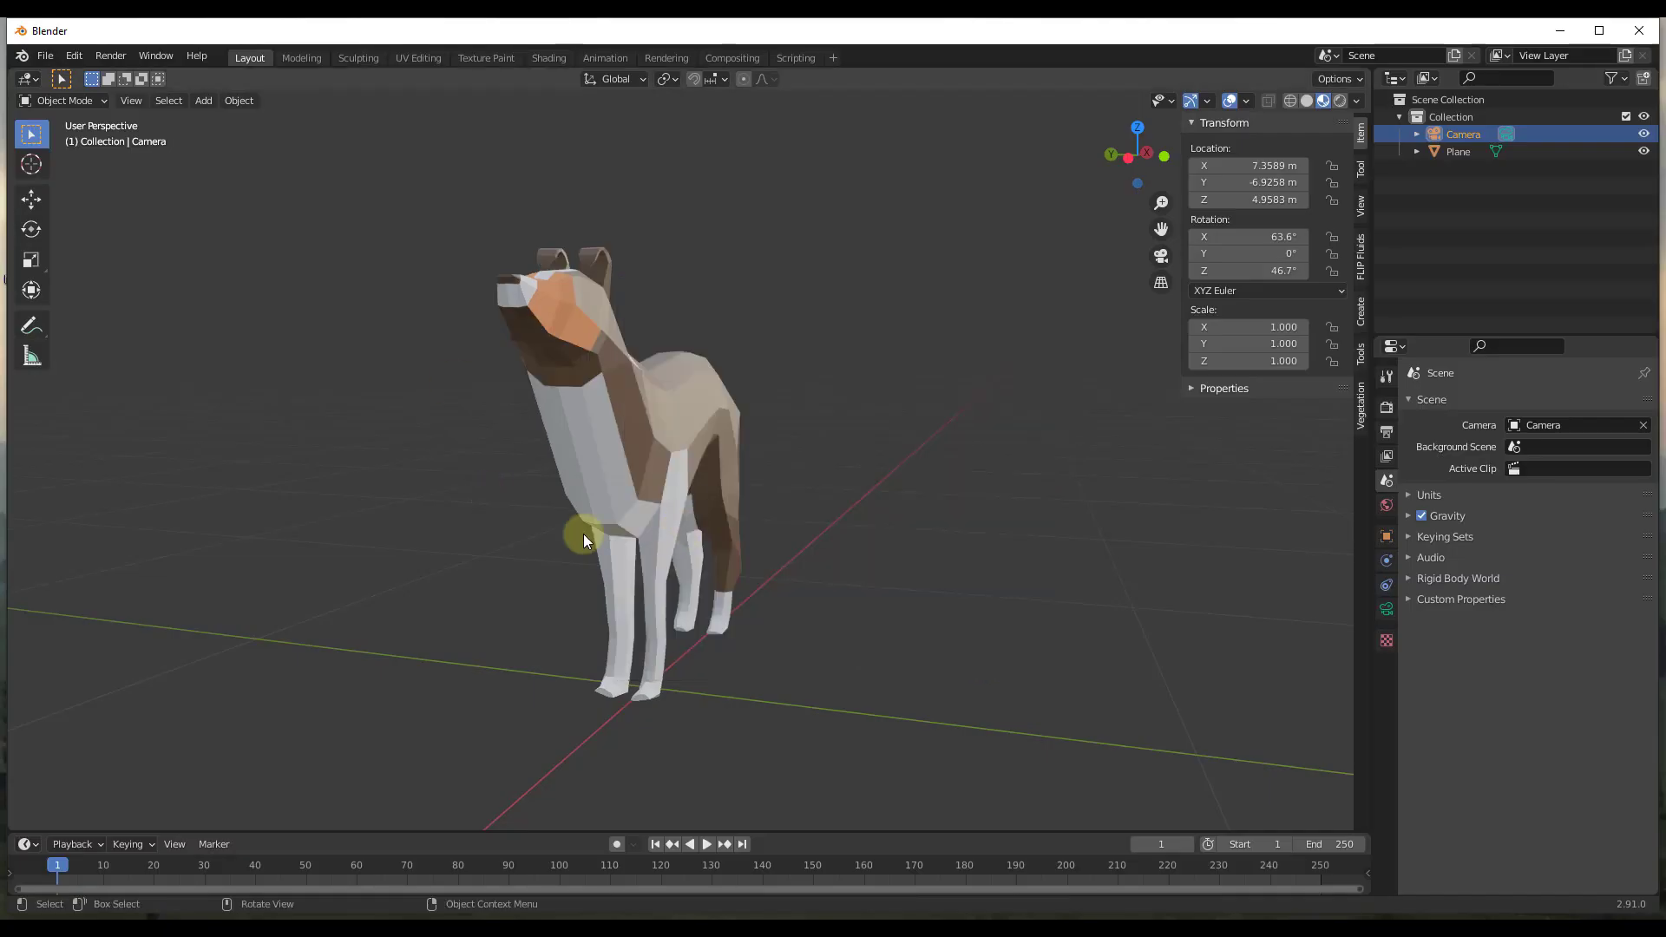
{"action": "mouse_move", "coordinate": [645, 517]}
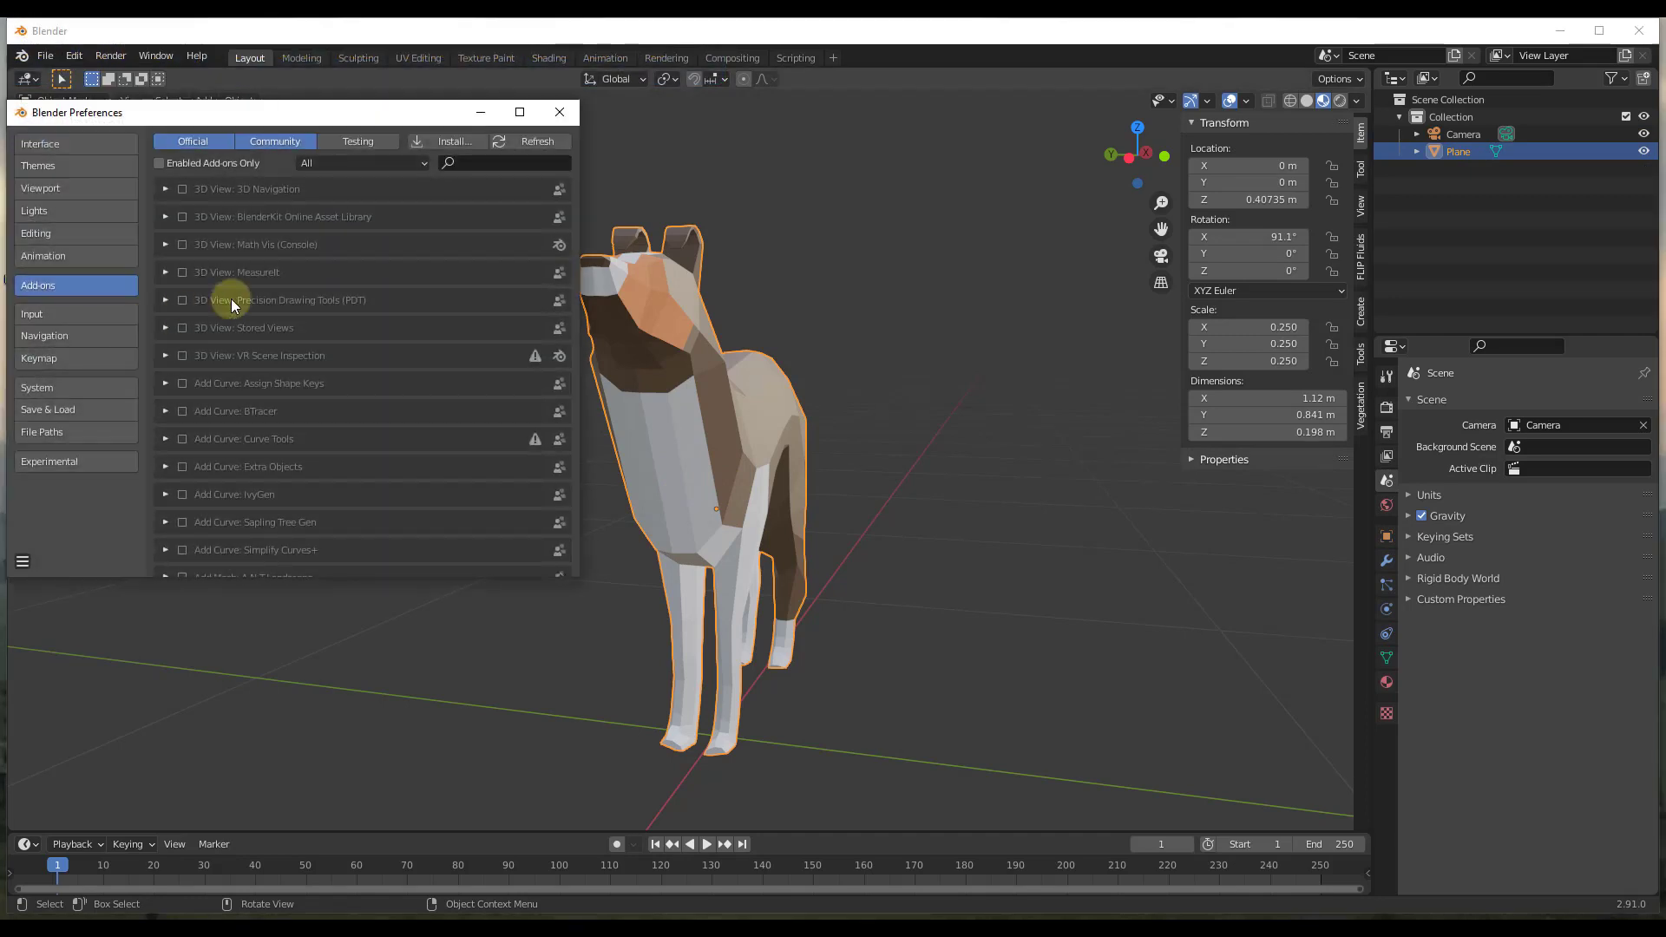
{"action": "mouse_move", "coordinate": [62, 347]}
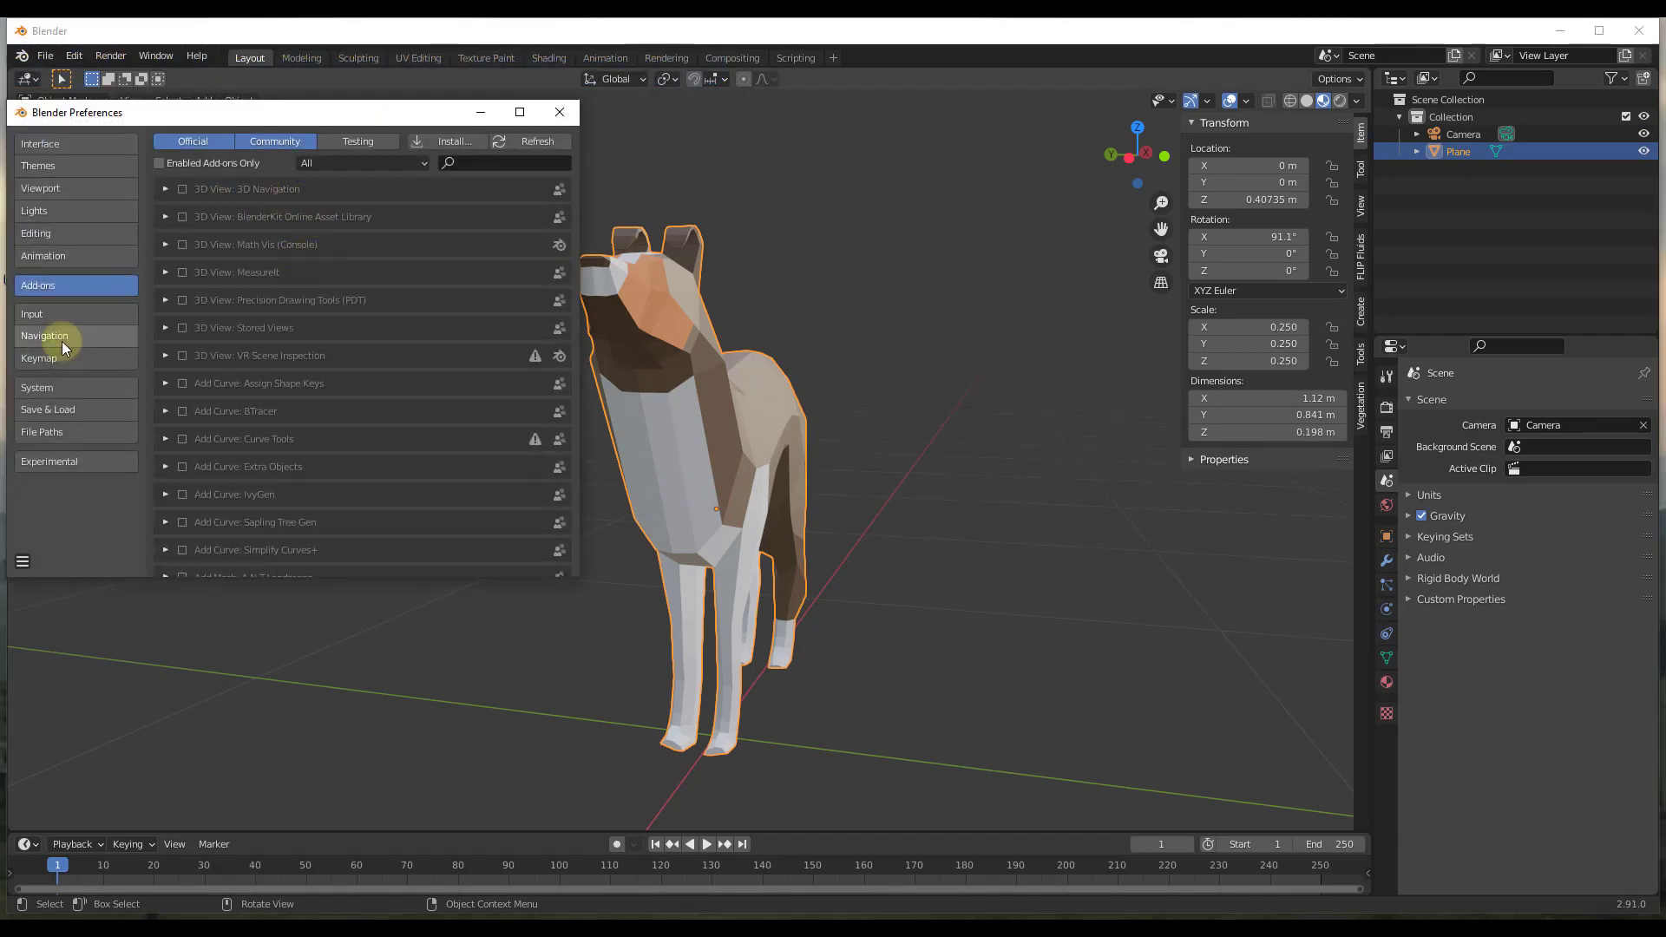
Enable Zoom to Mouse Position in the Navigation preferences.
{"action": "left_click", "coordinate": [44, 336]}
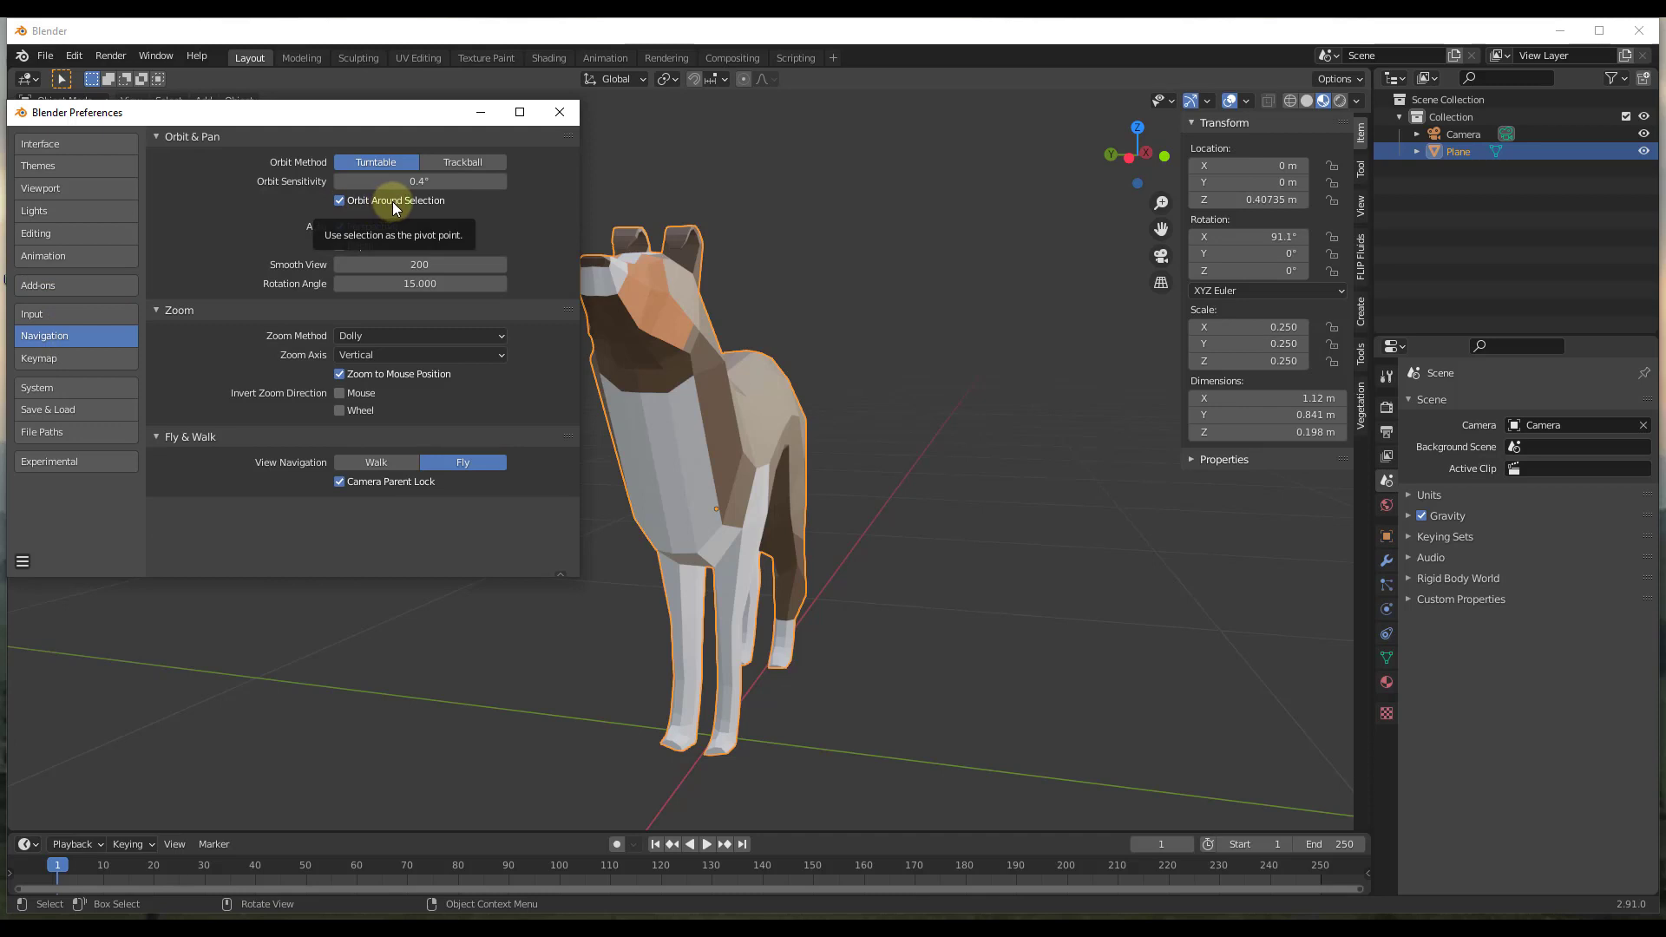
{"action": "mouse_move", "coordinate": [414, 402]}
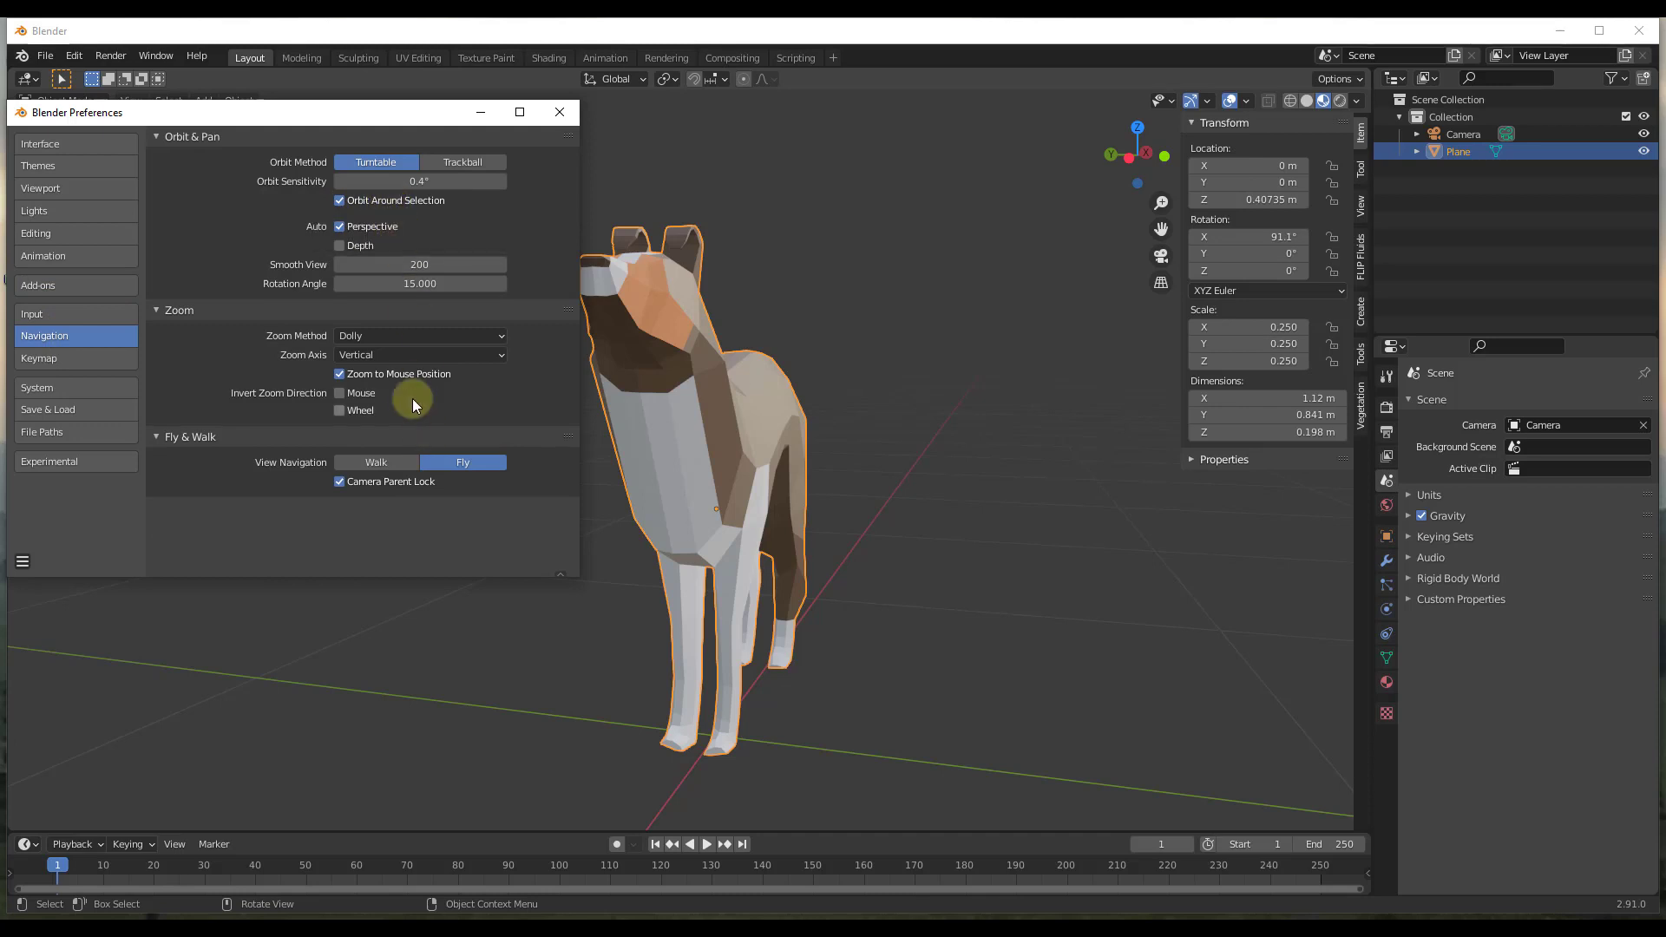
{"action": "mouse_move", "coordinate": [407, 378]}
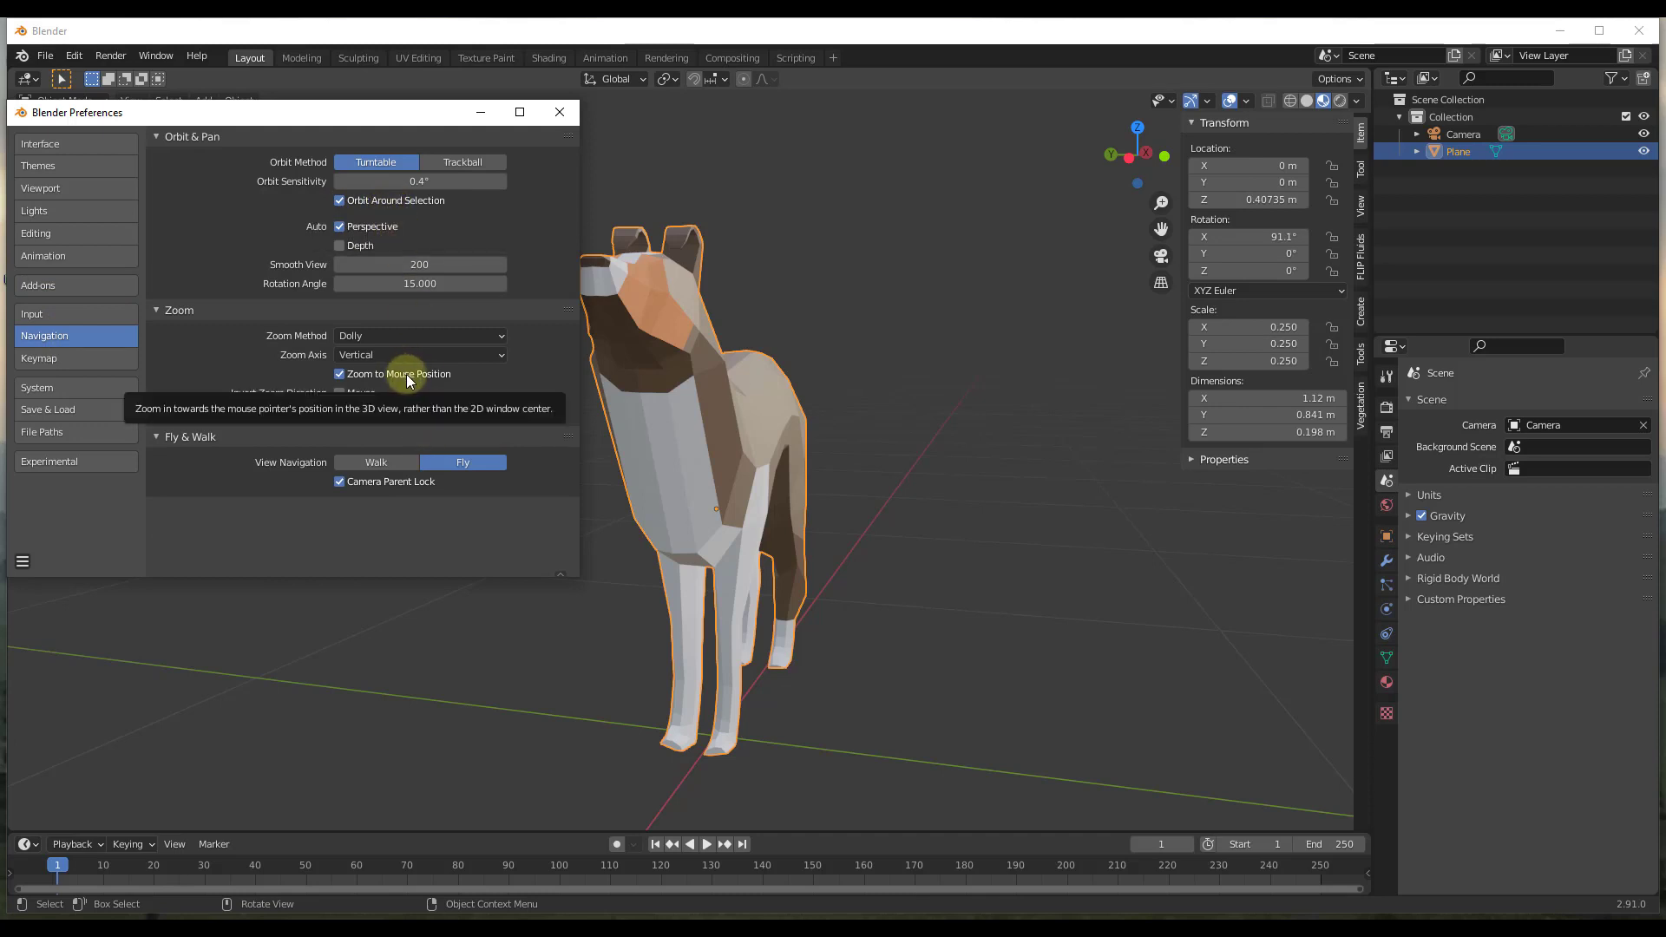
{"action": "left_click", "coordinate": [38, 285]}
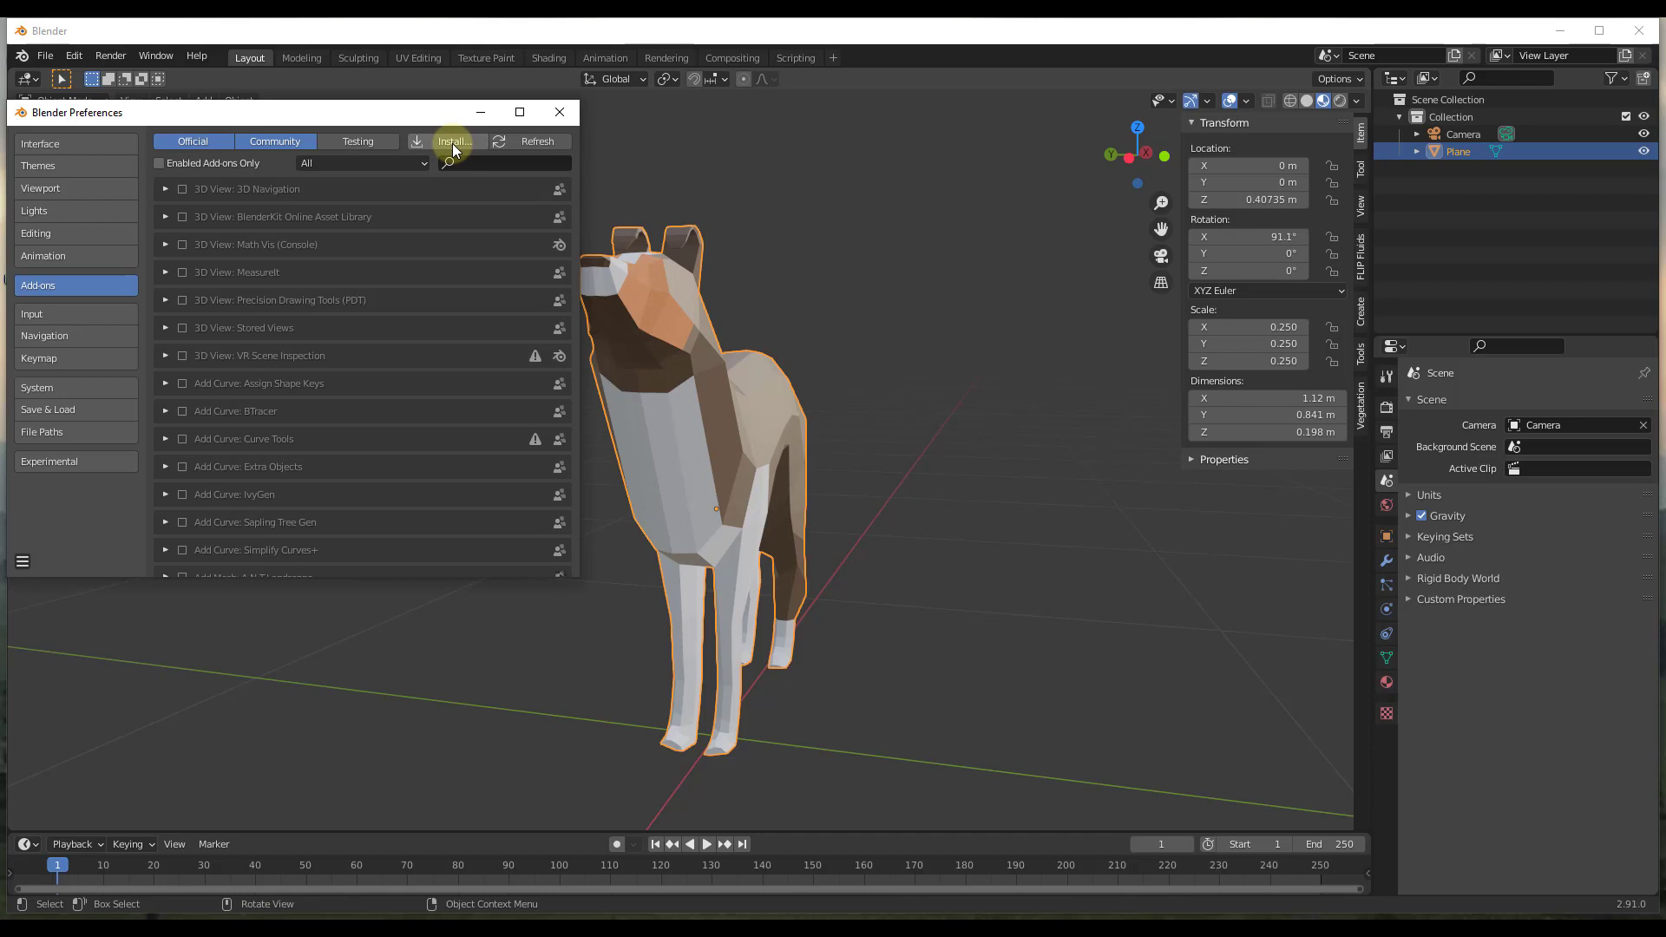
Install screencastkeys.zip, enable System: Screencast Keys, then clear the add-on search.
{"action": "left_click", "coordinate": [454, 140]}
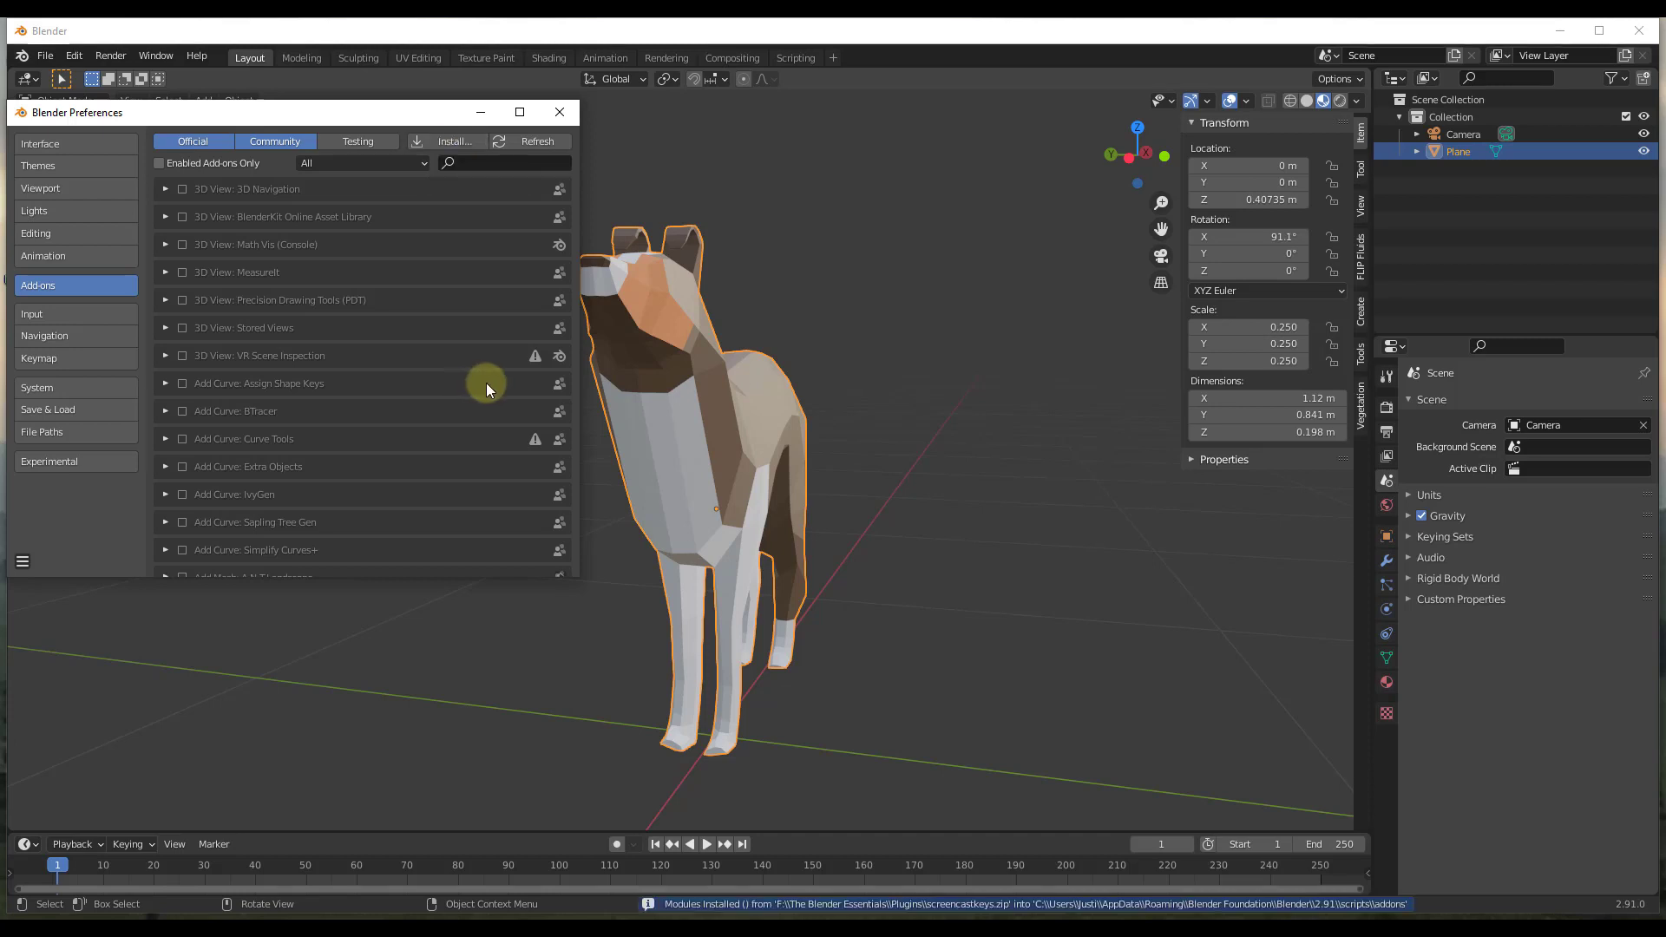
{"action": "mouse_move", "coordinate": [198, 757]}
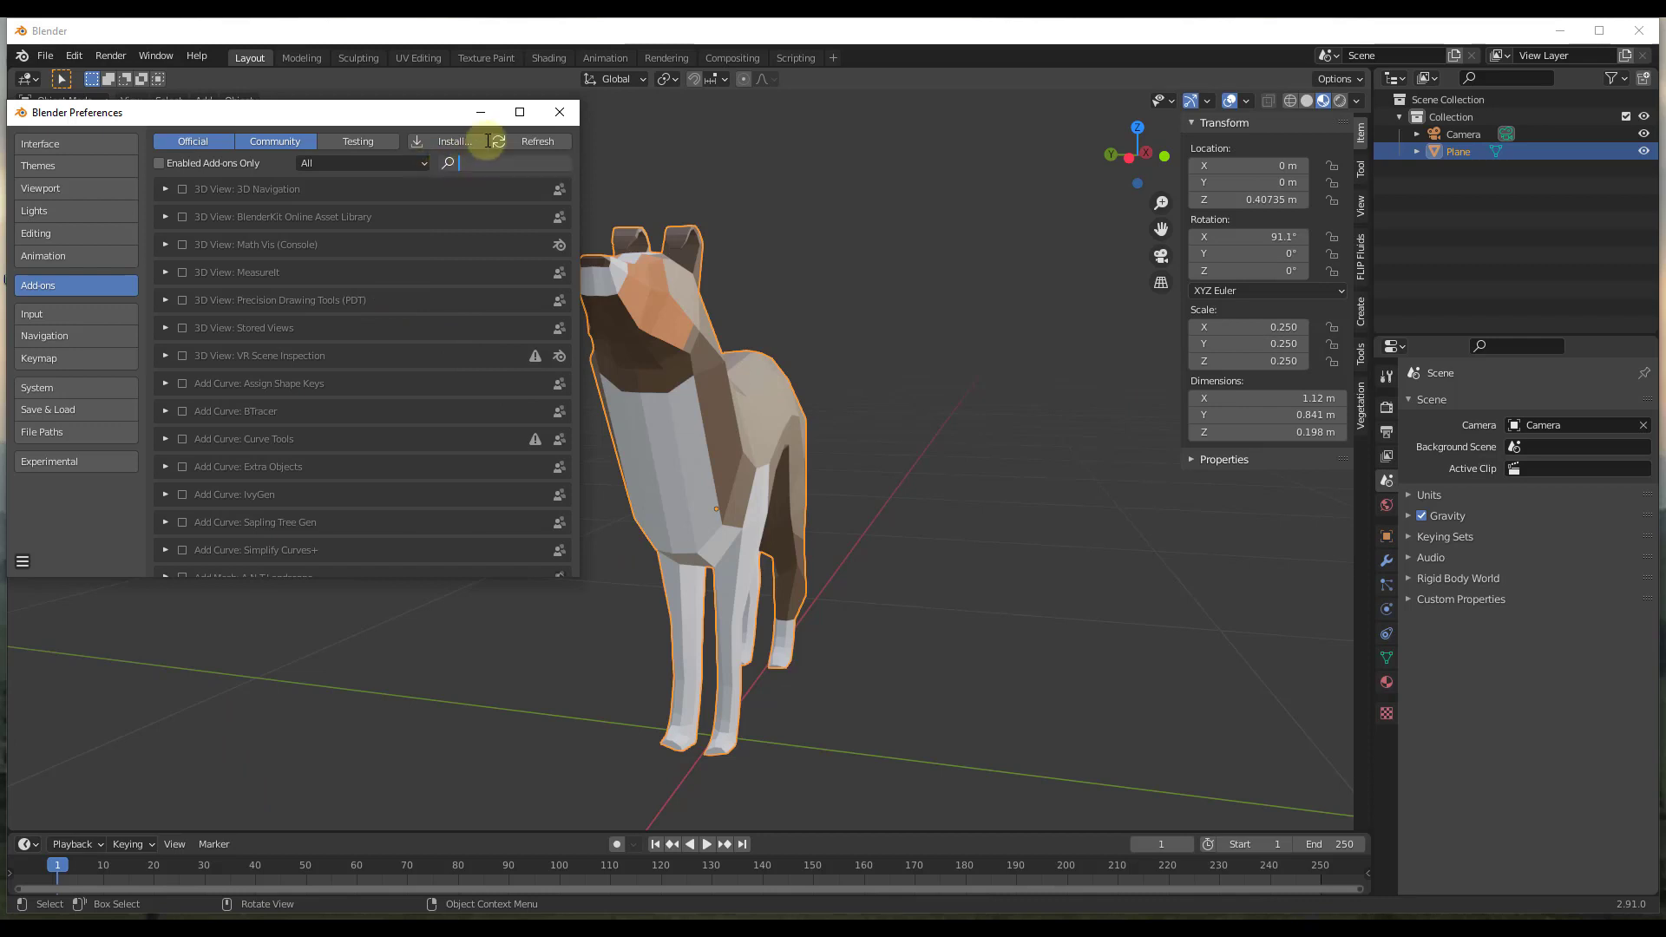
{"action": "type", "text": "screen"}
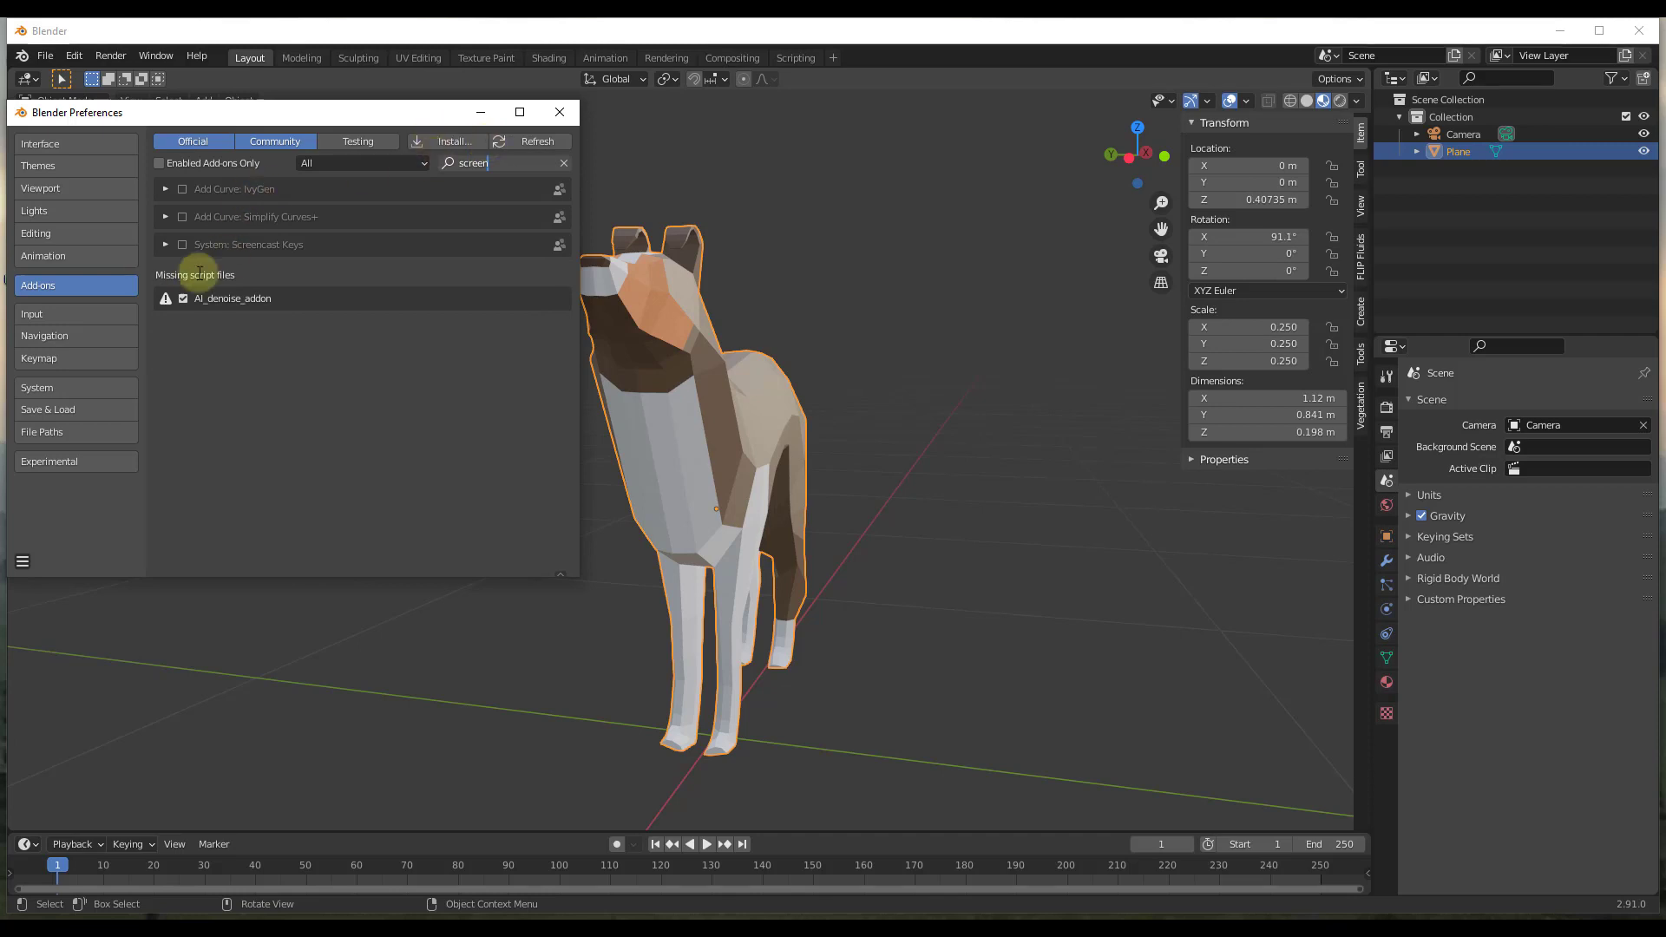
{"action": "mouse_move", "coordinate": [181, 251]}
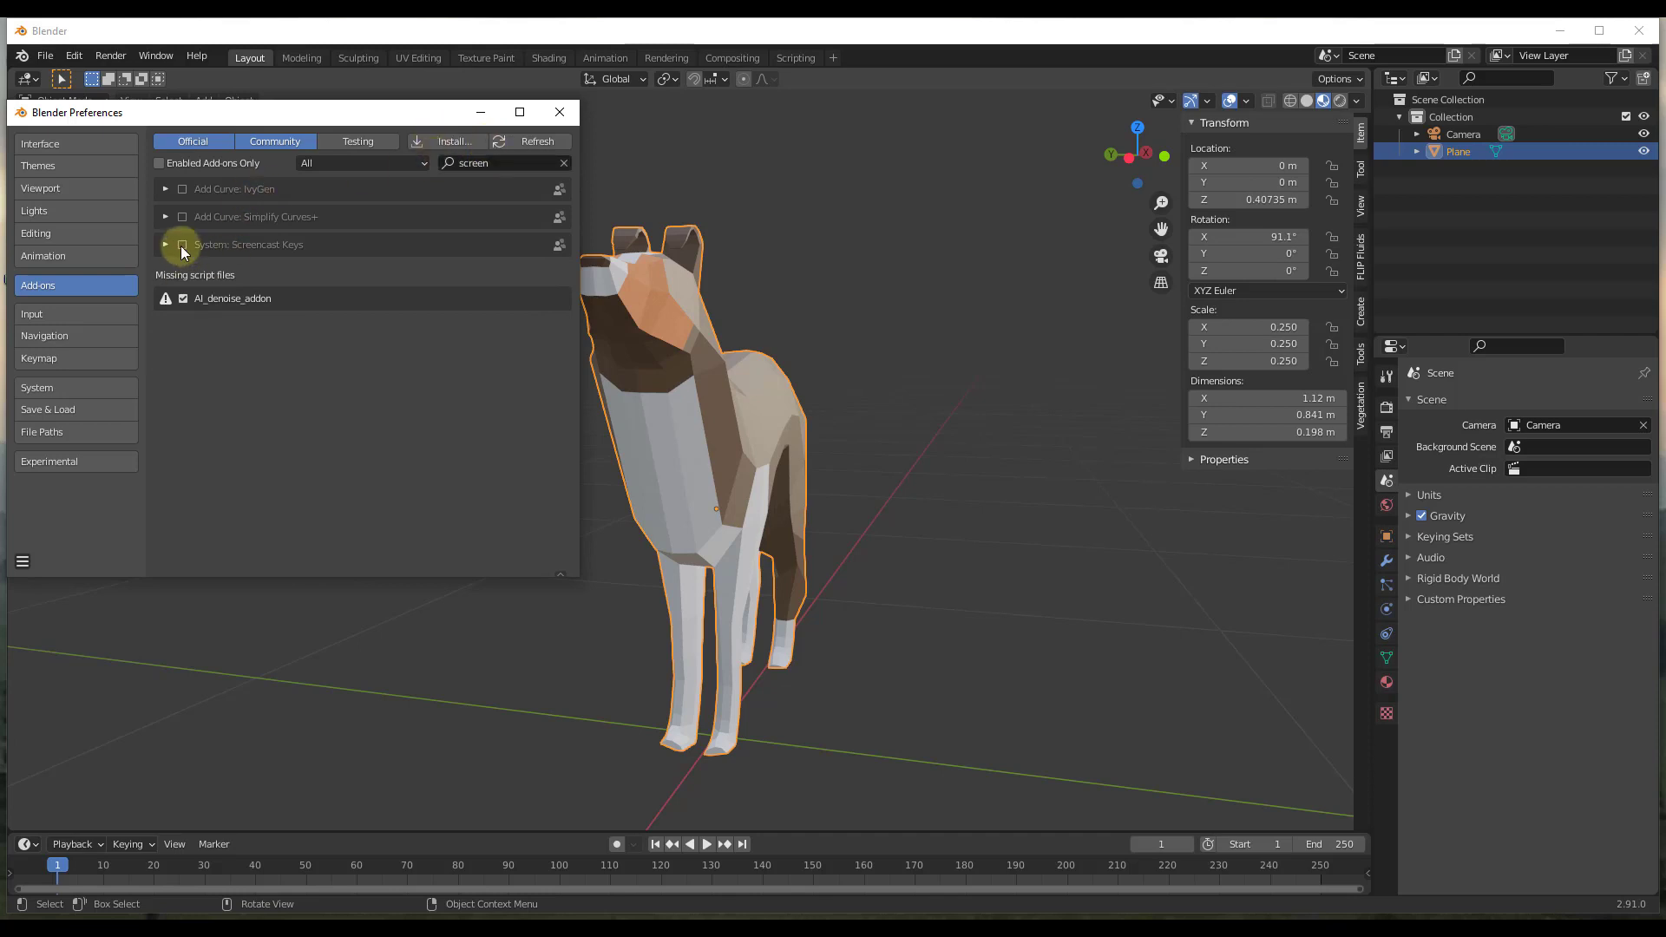
{"action": "left_click", "coordinate": [181, 245]}
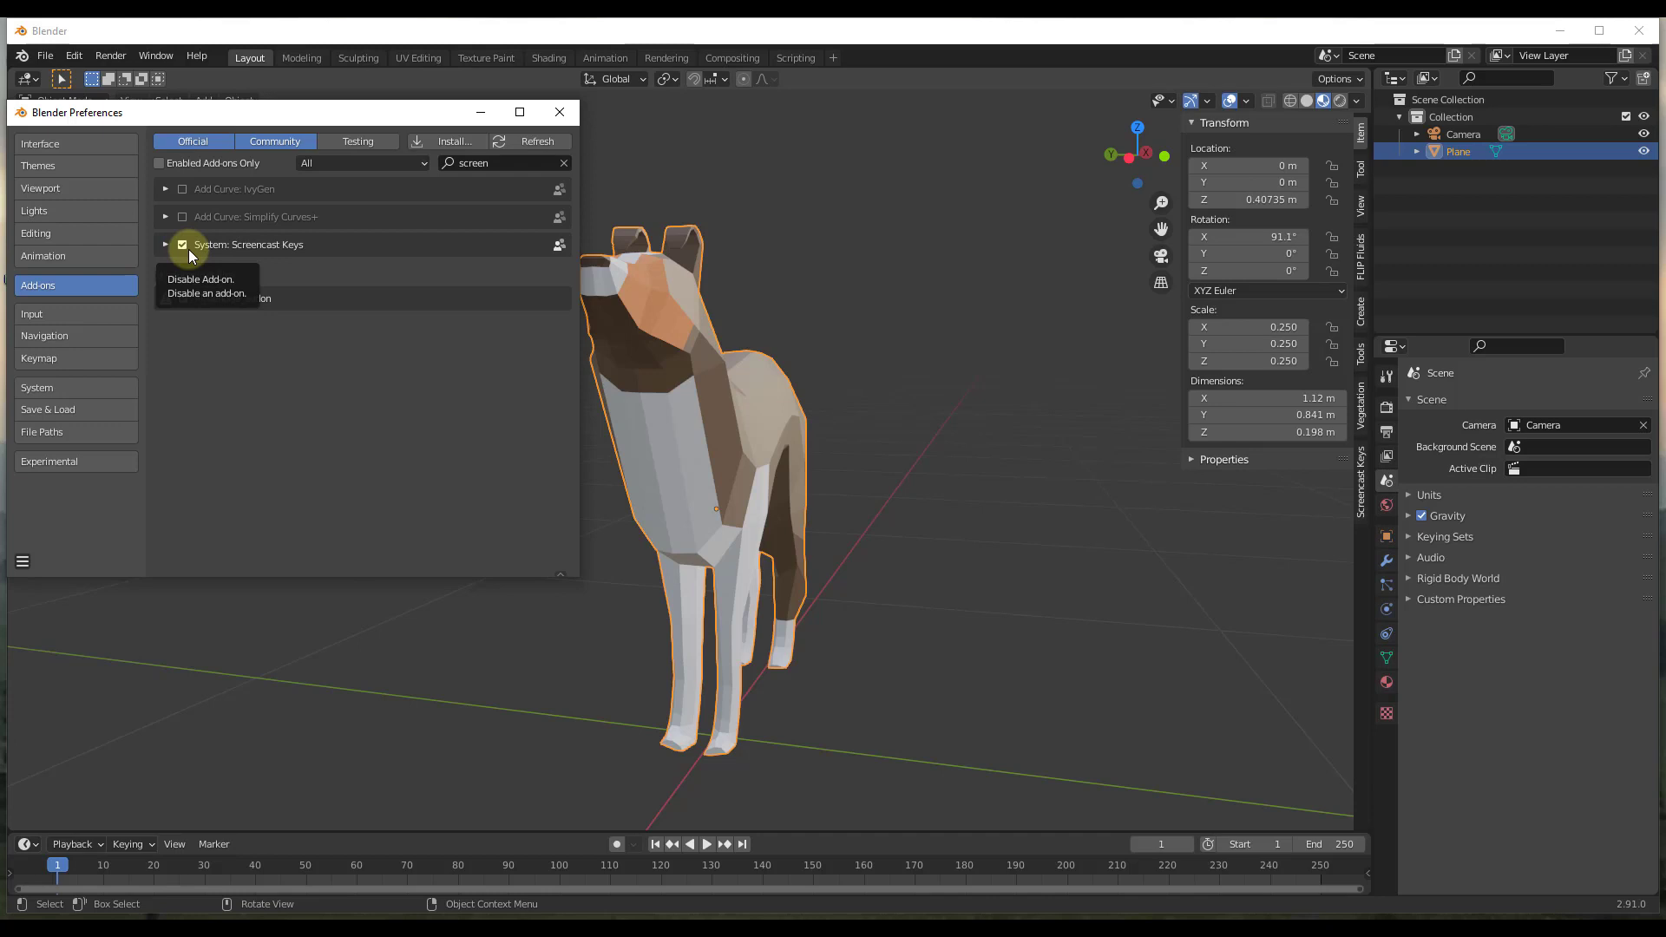
{"action": "left_click", "coordinate": [21, 561]}
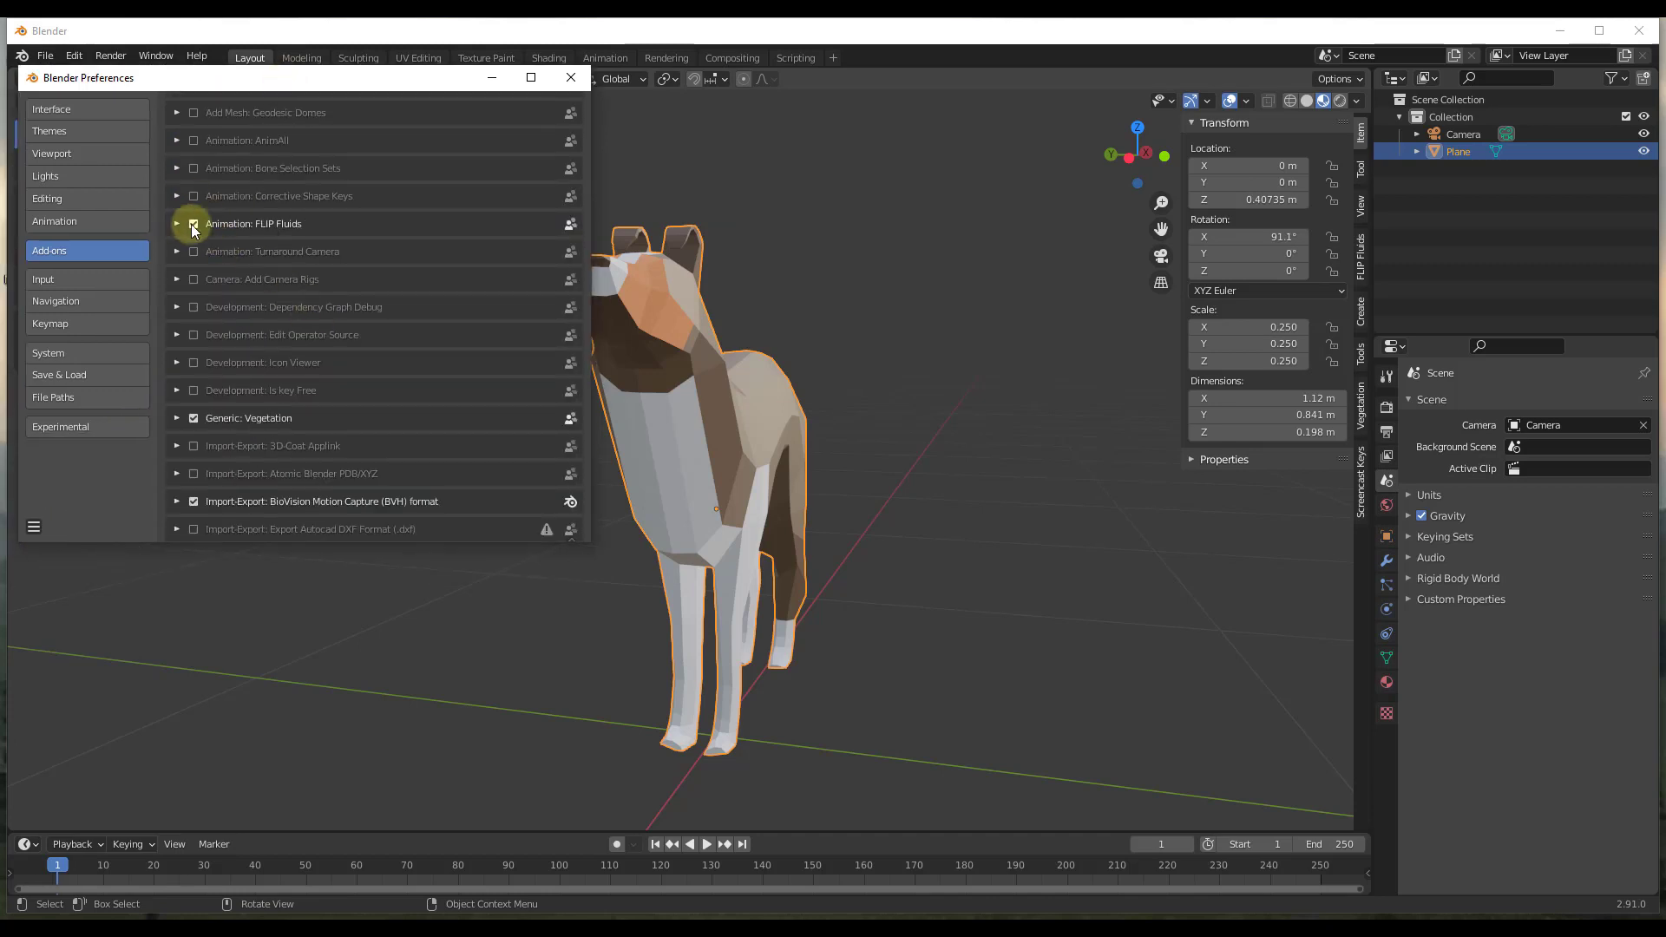
Scroll the add-on list to find FLIP Fluids and Vegetation.
{"action": "scroll", "scroll_direction": "down", "scroll_amount": 3}
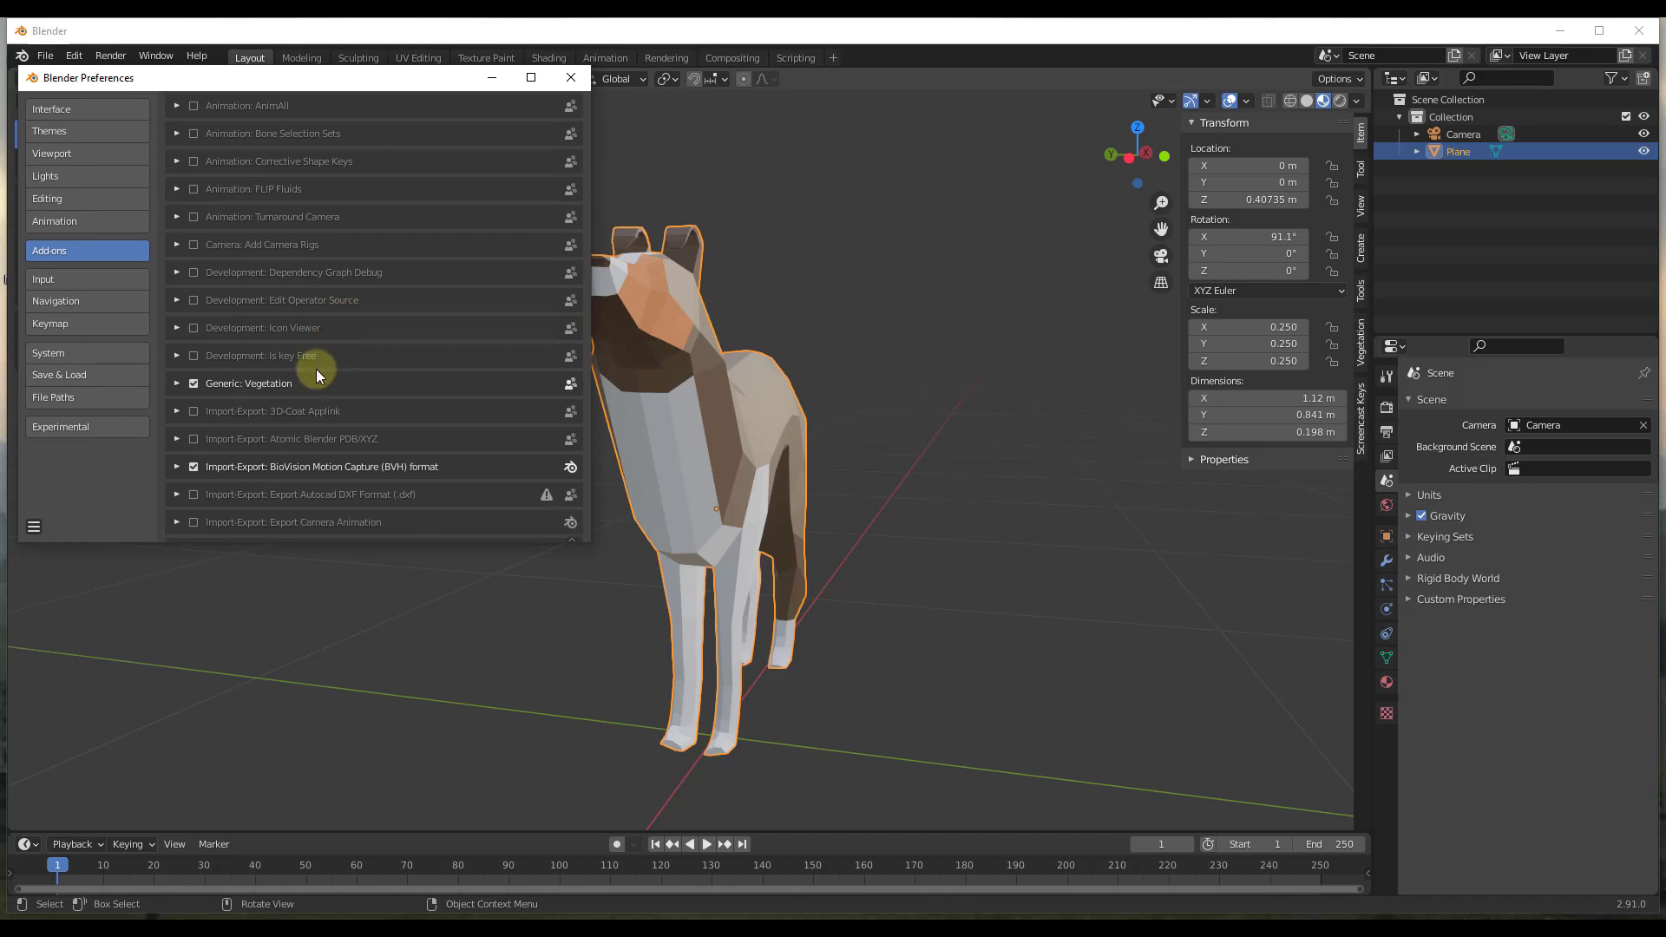
{"action": "scroll", "scroll_direction": "up", "scroll_amount": 3}
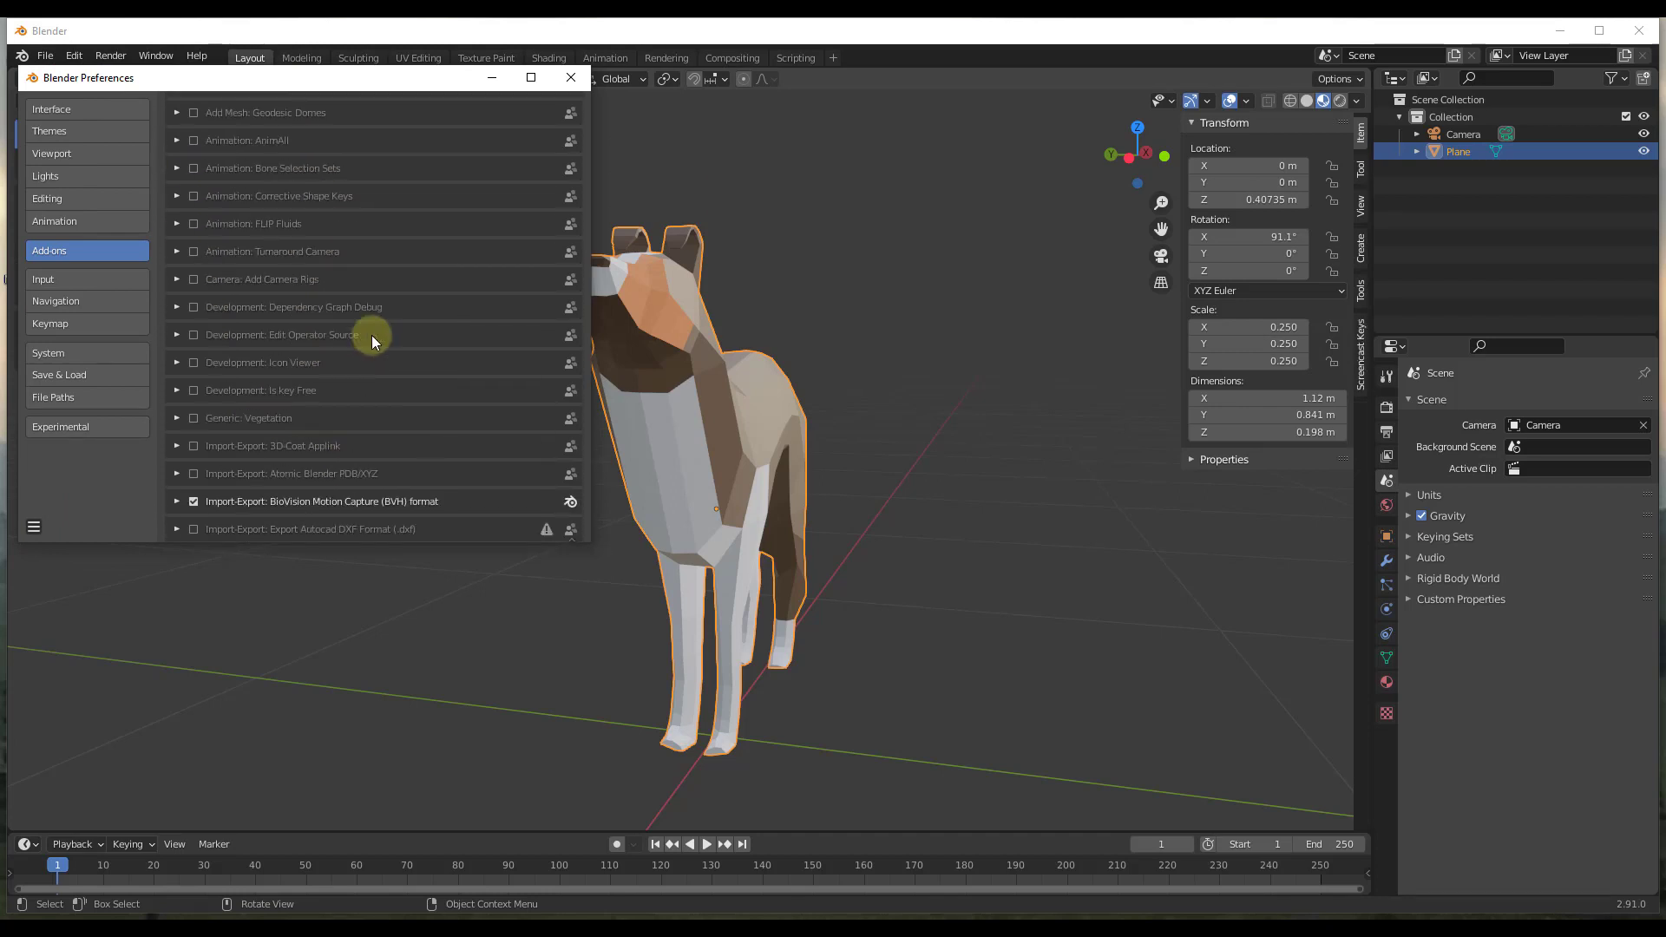
{"action": "scroll", "scroll_direction": "up", "scroll_amount": 3}
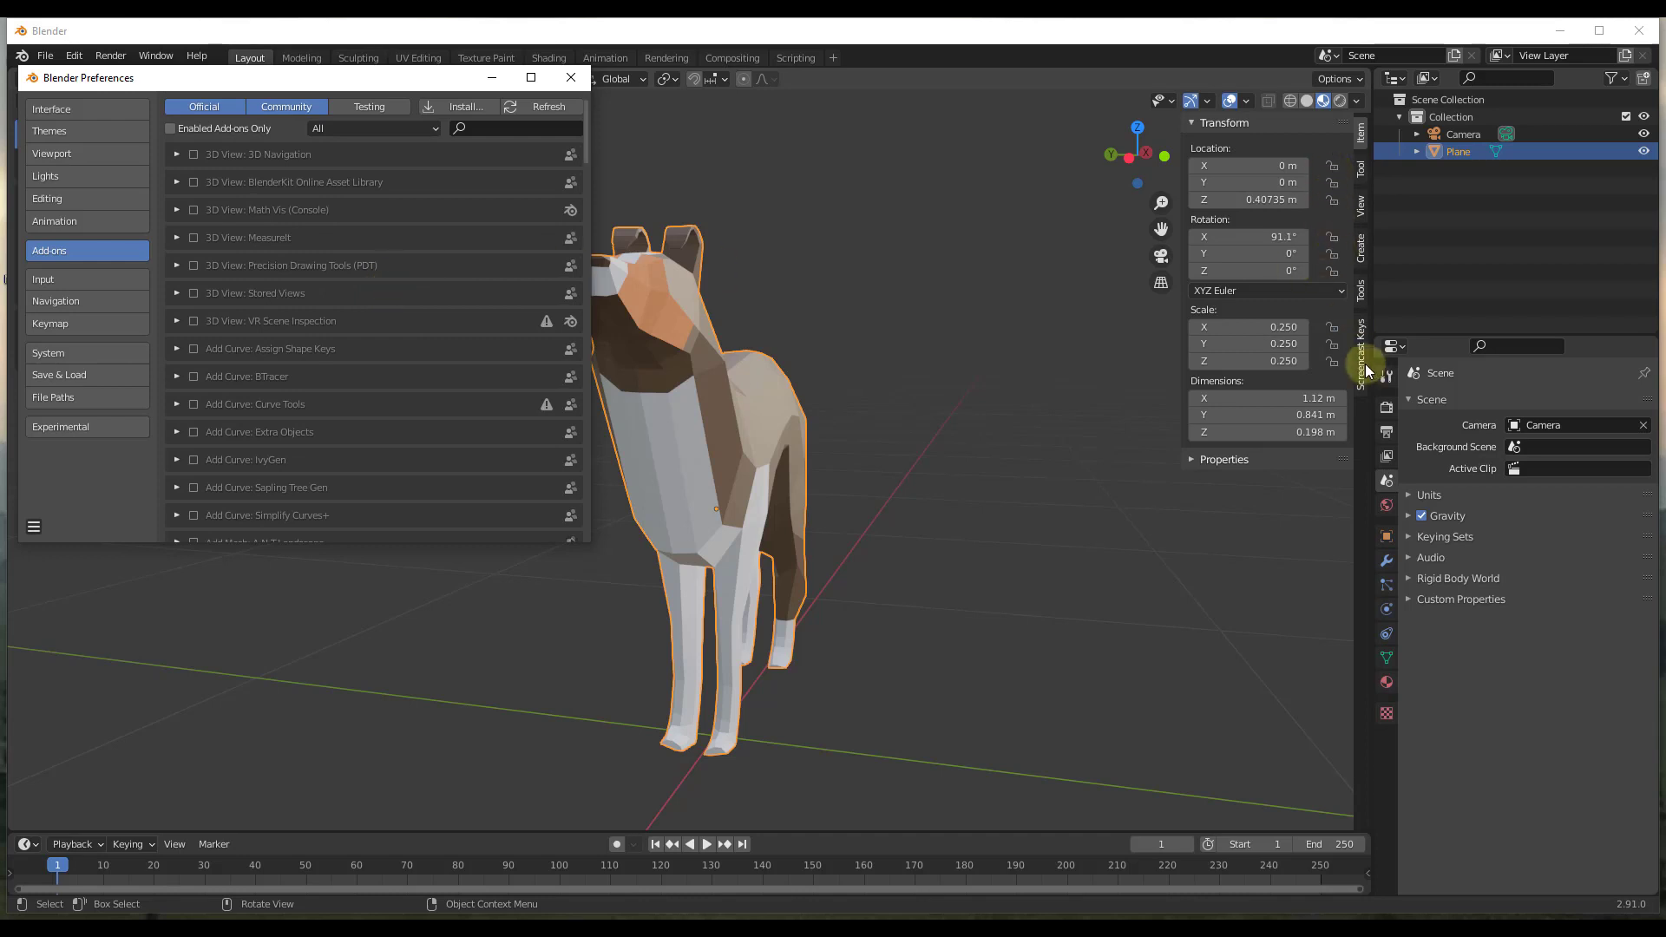
{"action": "mouse_move", "coordinate": [64, 511]}
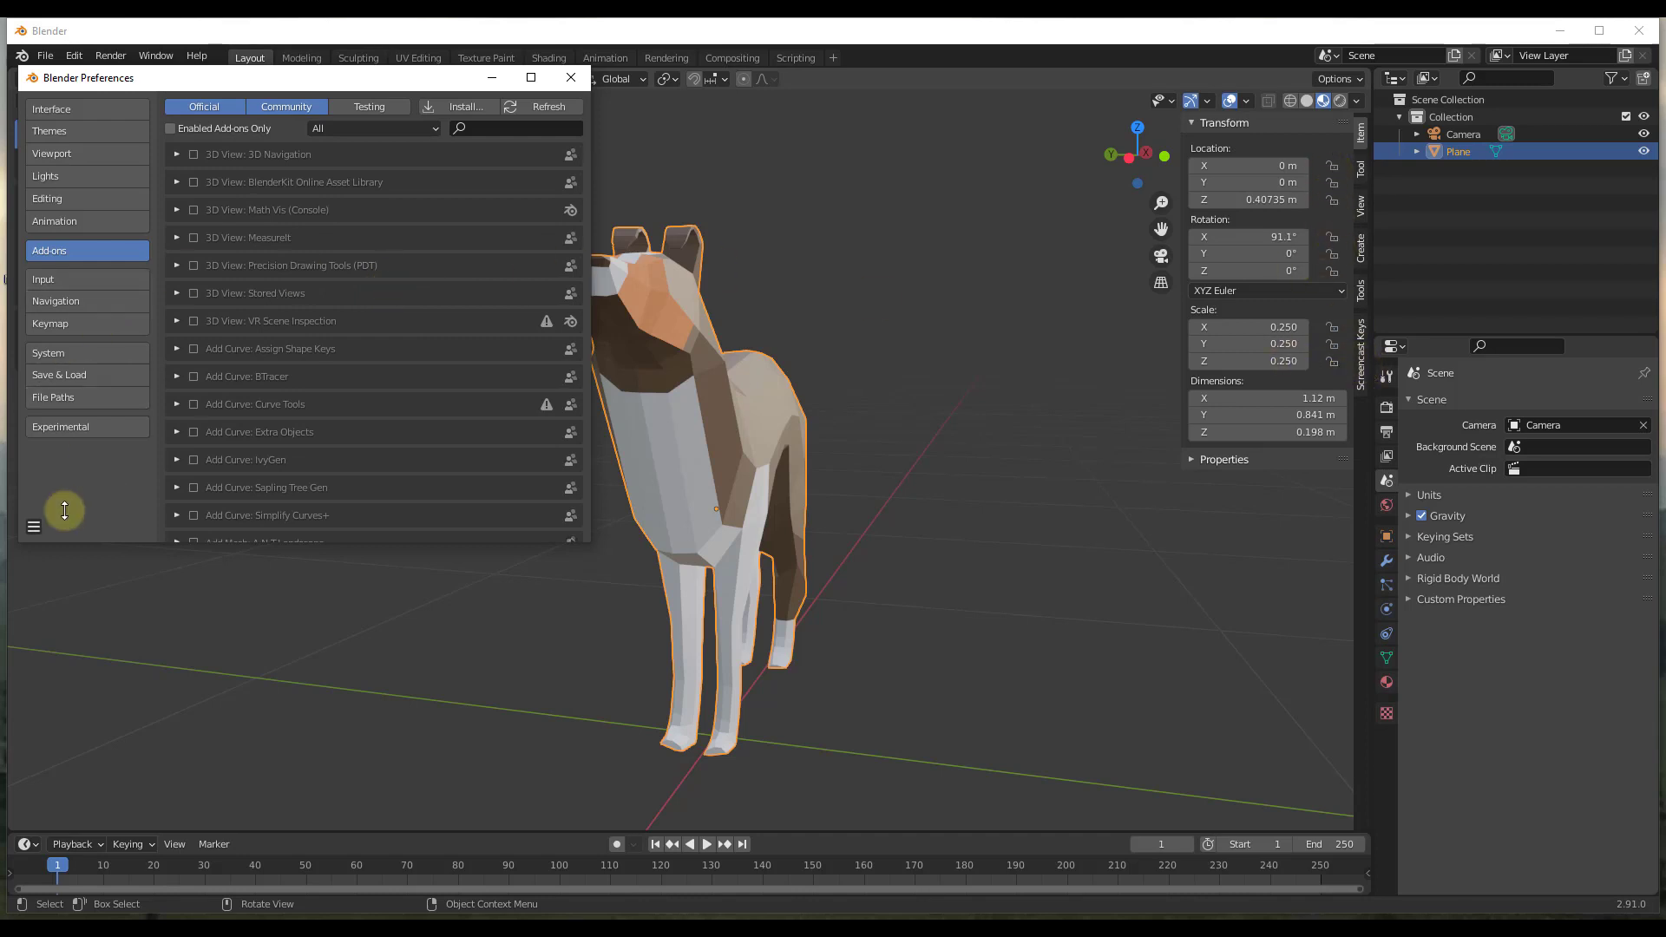
Save the preferences from the hamburger menu and close the Preferences window.
{"action": "left_click", "coordinate": [33, 526]}
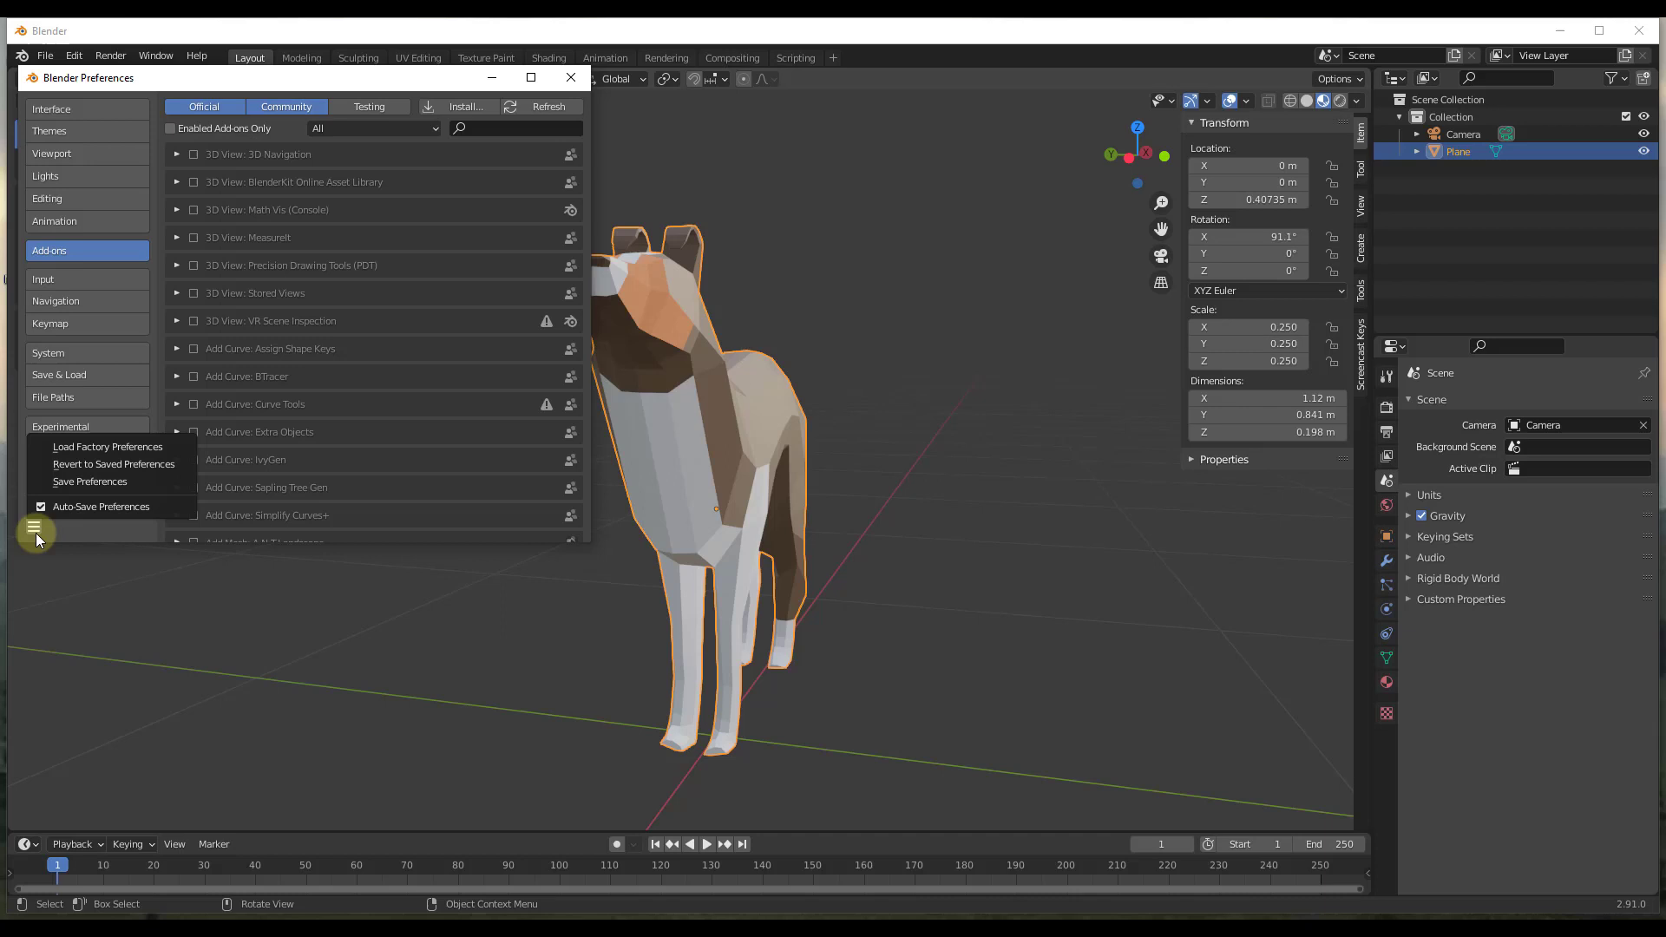
{"action": "mouse_move", "coordinate": [115, 484]}
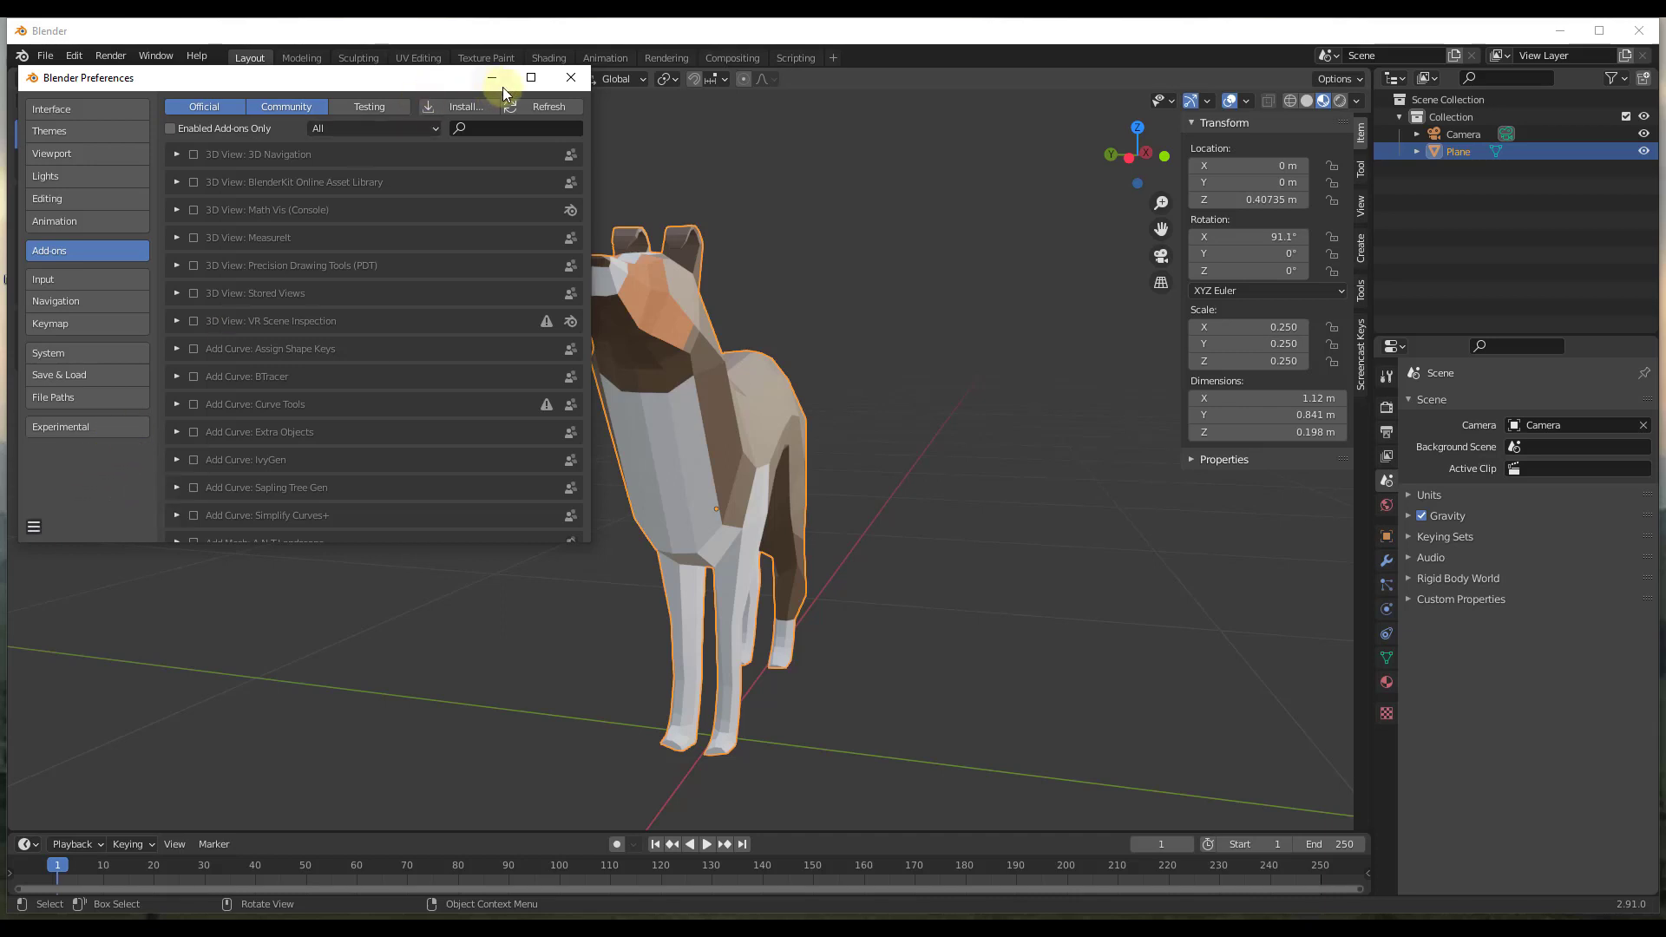
{"action": "left_click", "coordinate": [569, 76]}
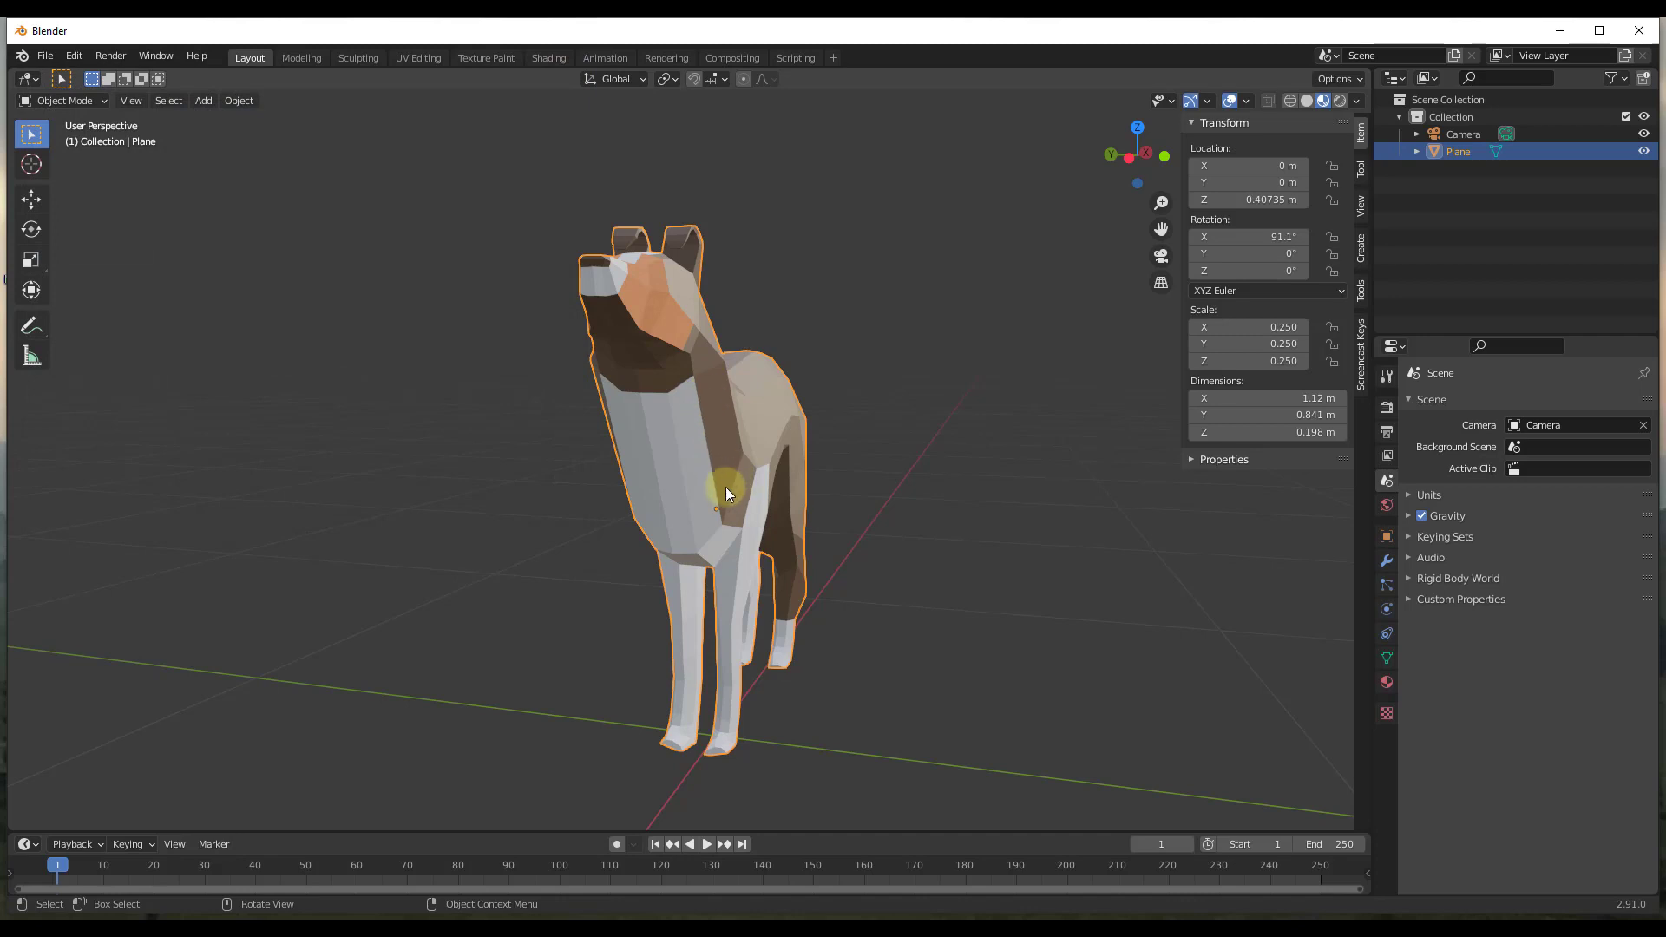
{"action": "mouse_move", "coordinate": [747, 470]}
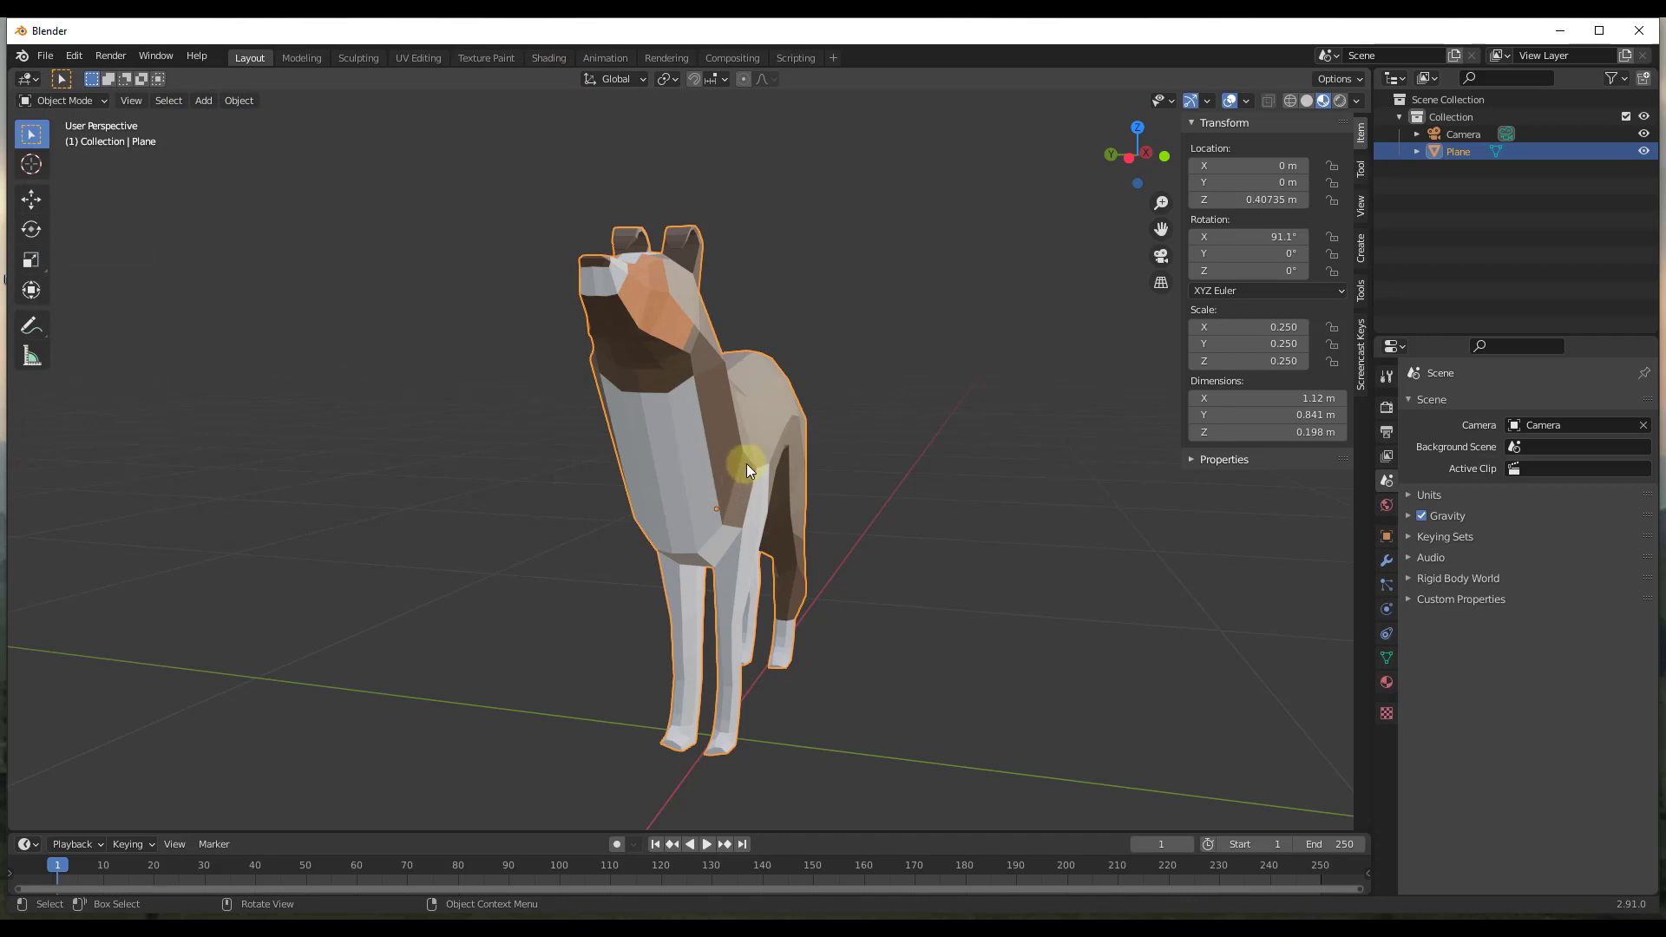
{"action": "mouse_move", "coordinate": [773, 474]}
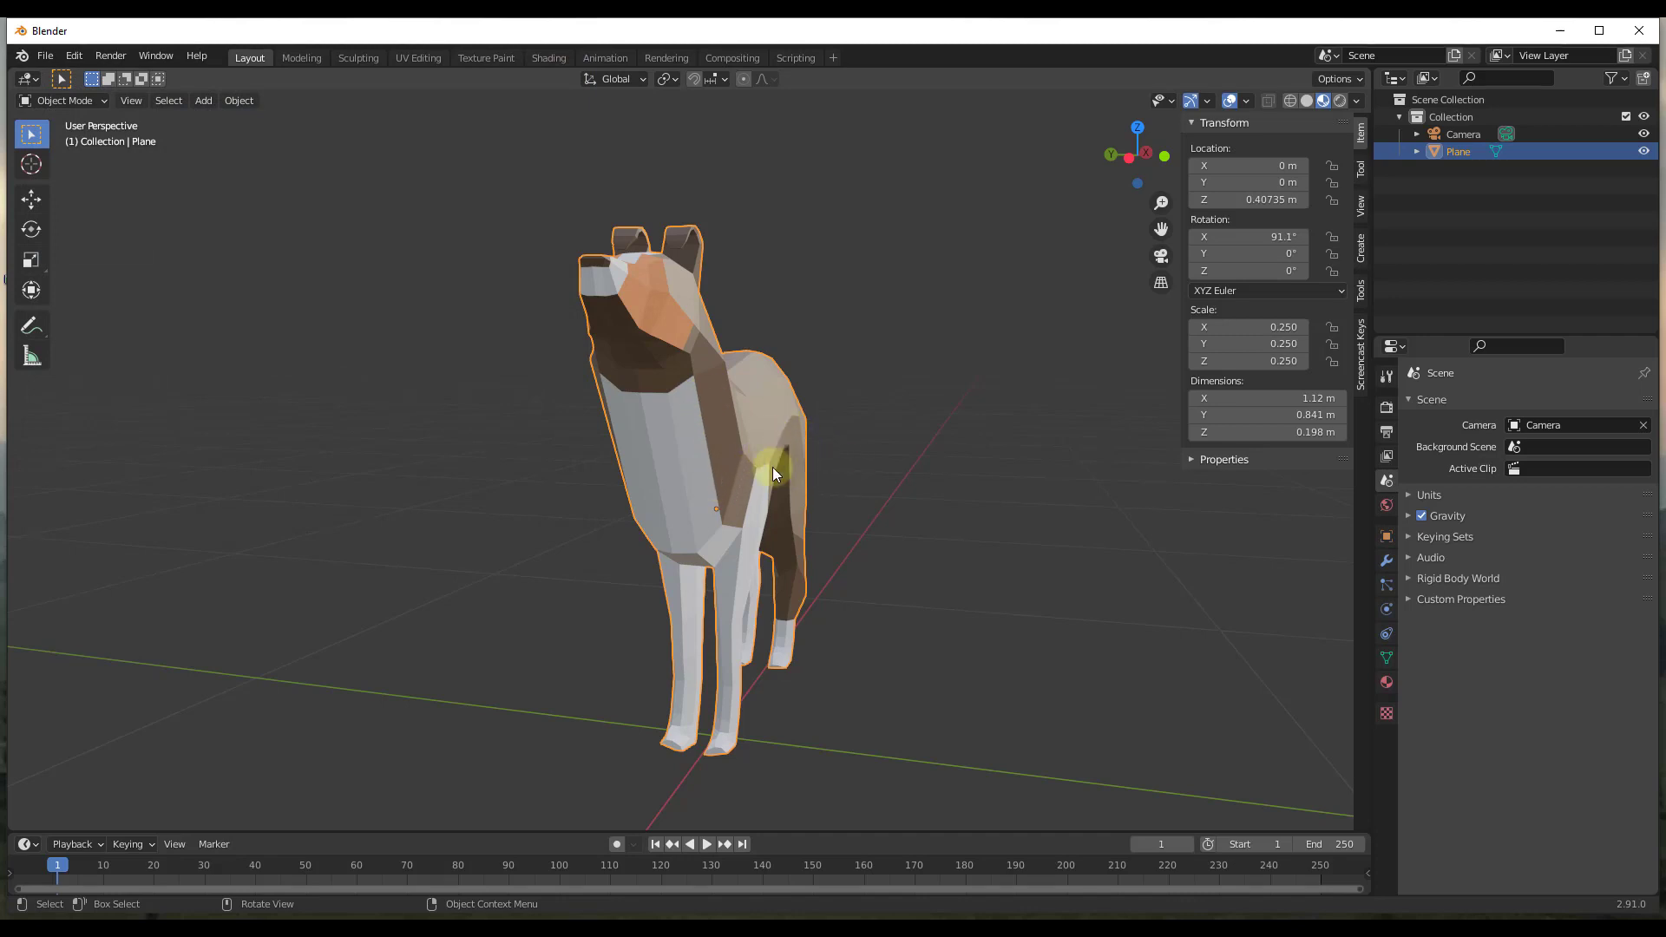
Quit Blender without saving, relaunch, and show the Screencast Keys sidebar panel.
{"action": "left_click", "coordinate": [1639, 29]}
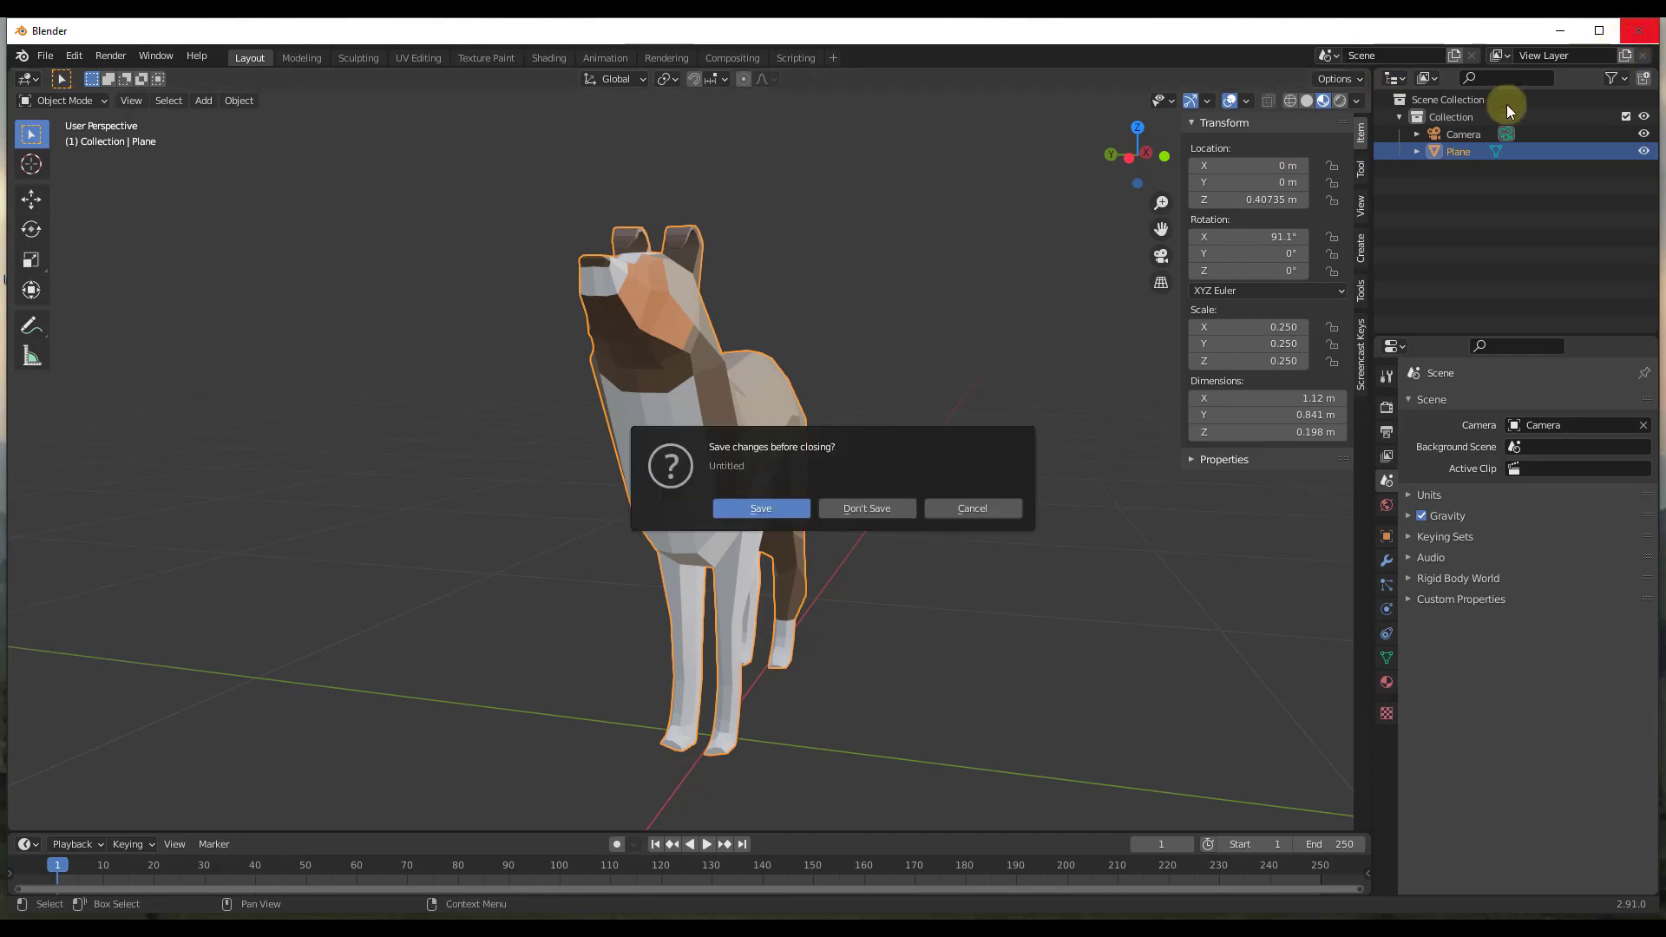
{"action": "left_click", "coordinate": [865, 507]}
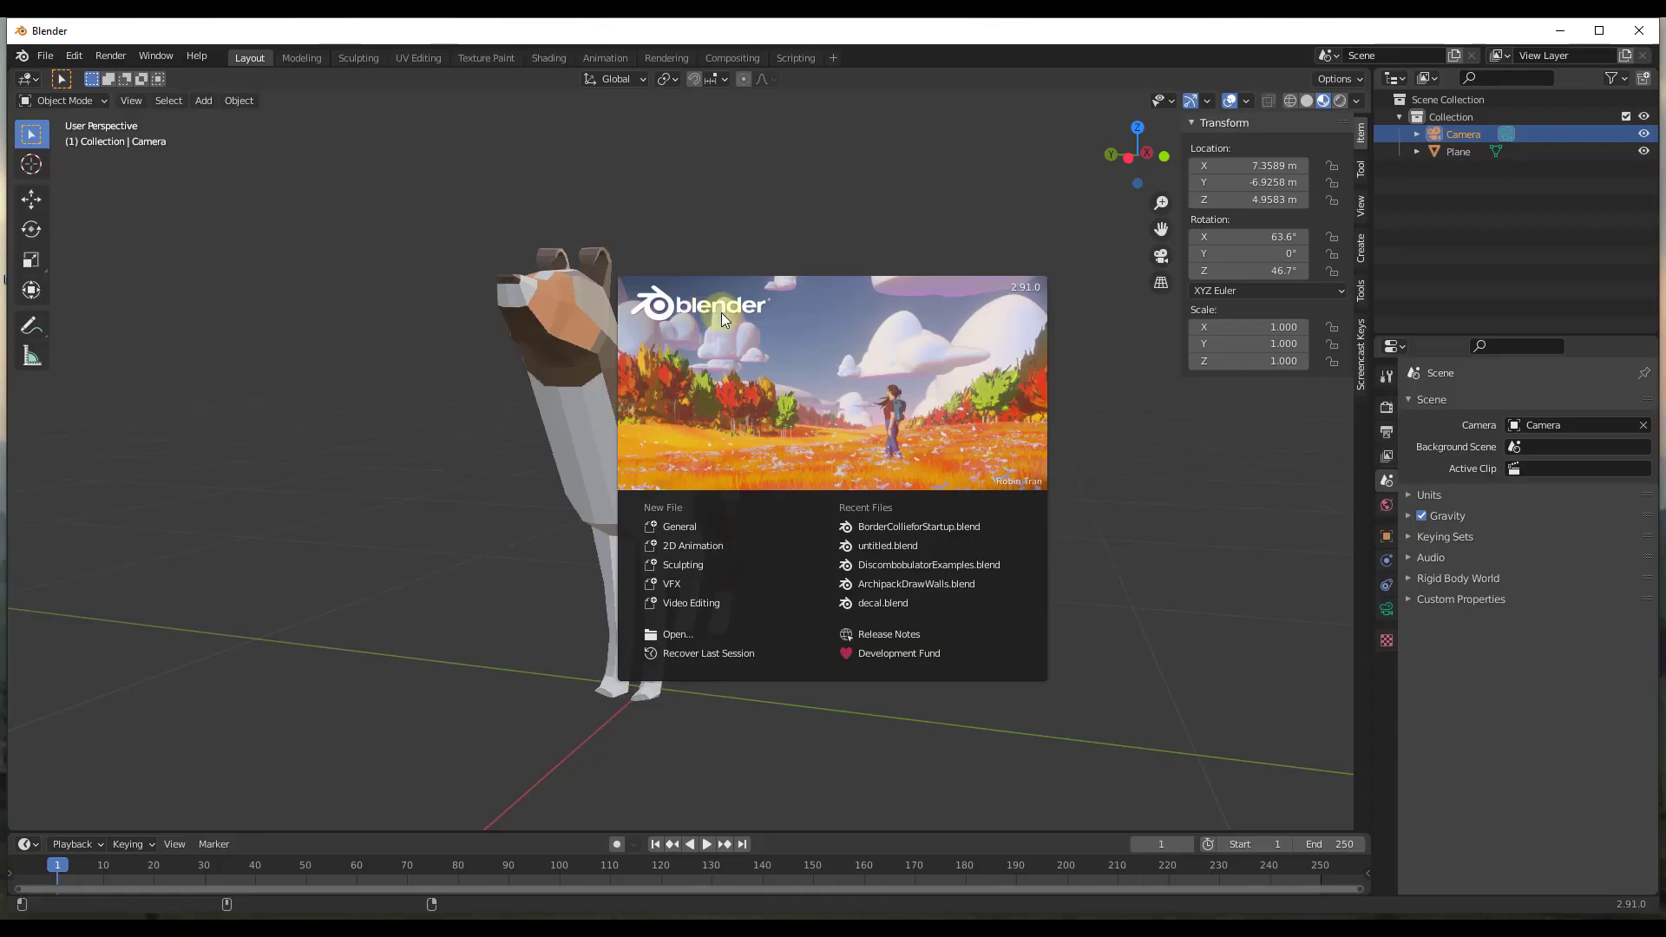
{"action": "mouse_move", "coordinate": [679, 526]}
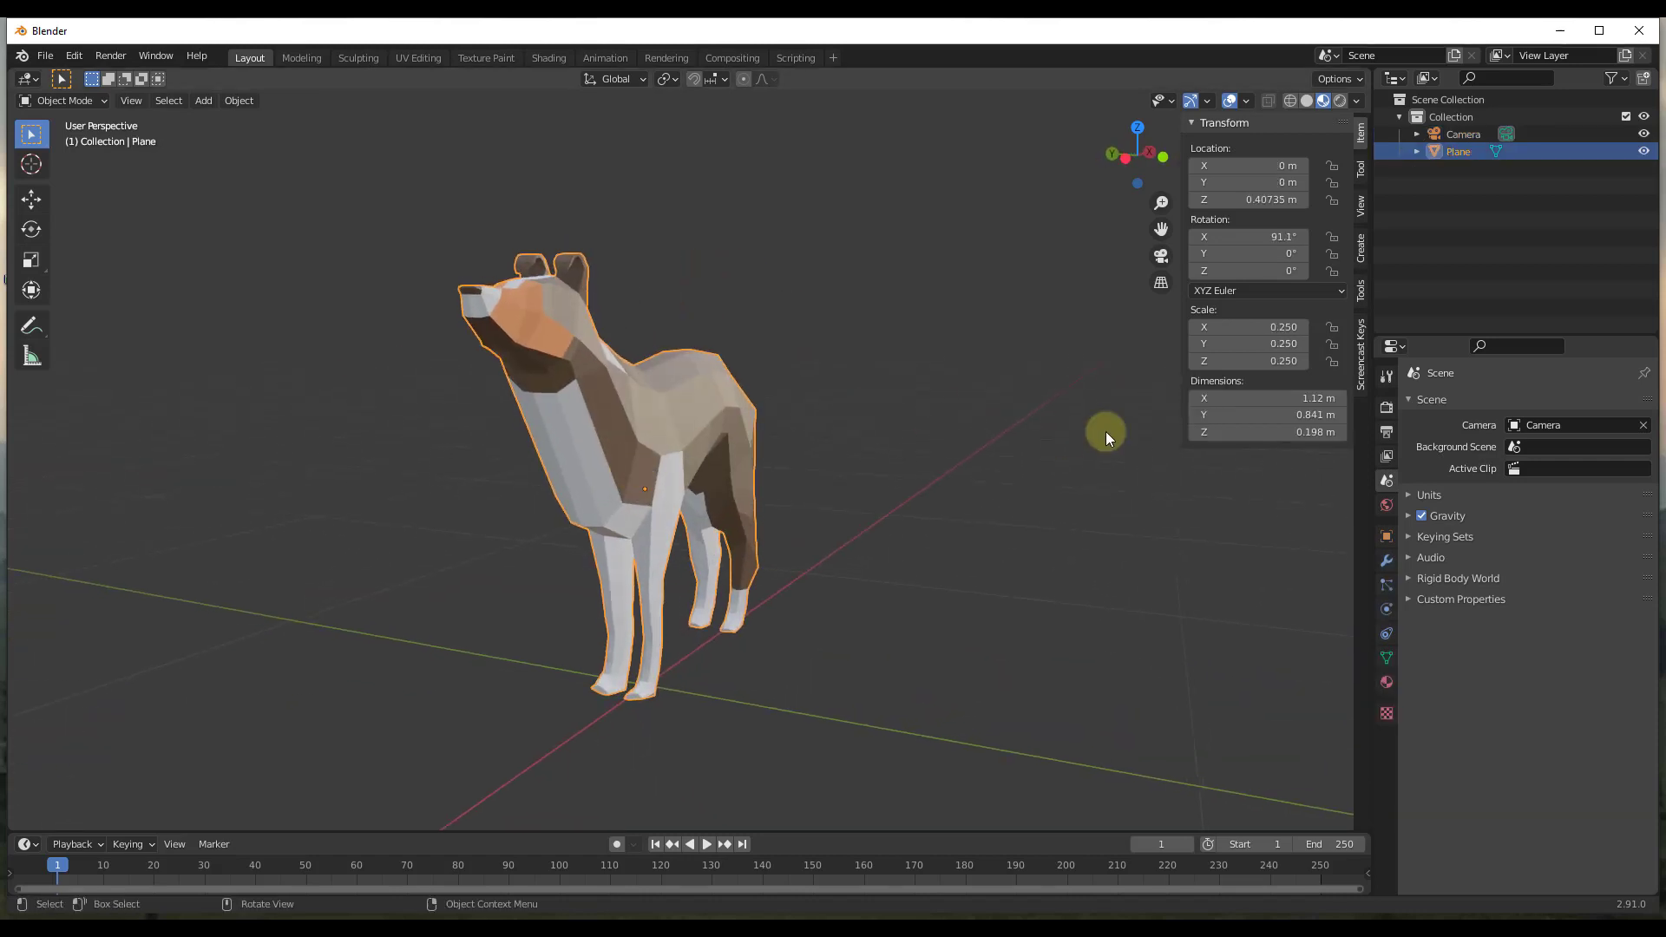
{"action": "left_click", "coordinate": [1361, 350]}
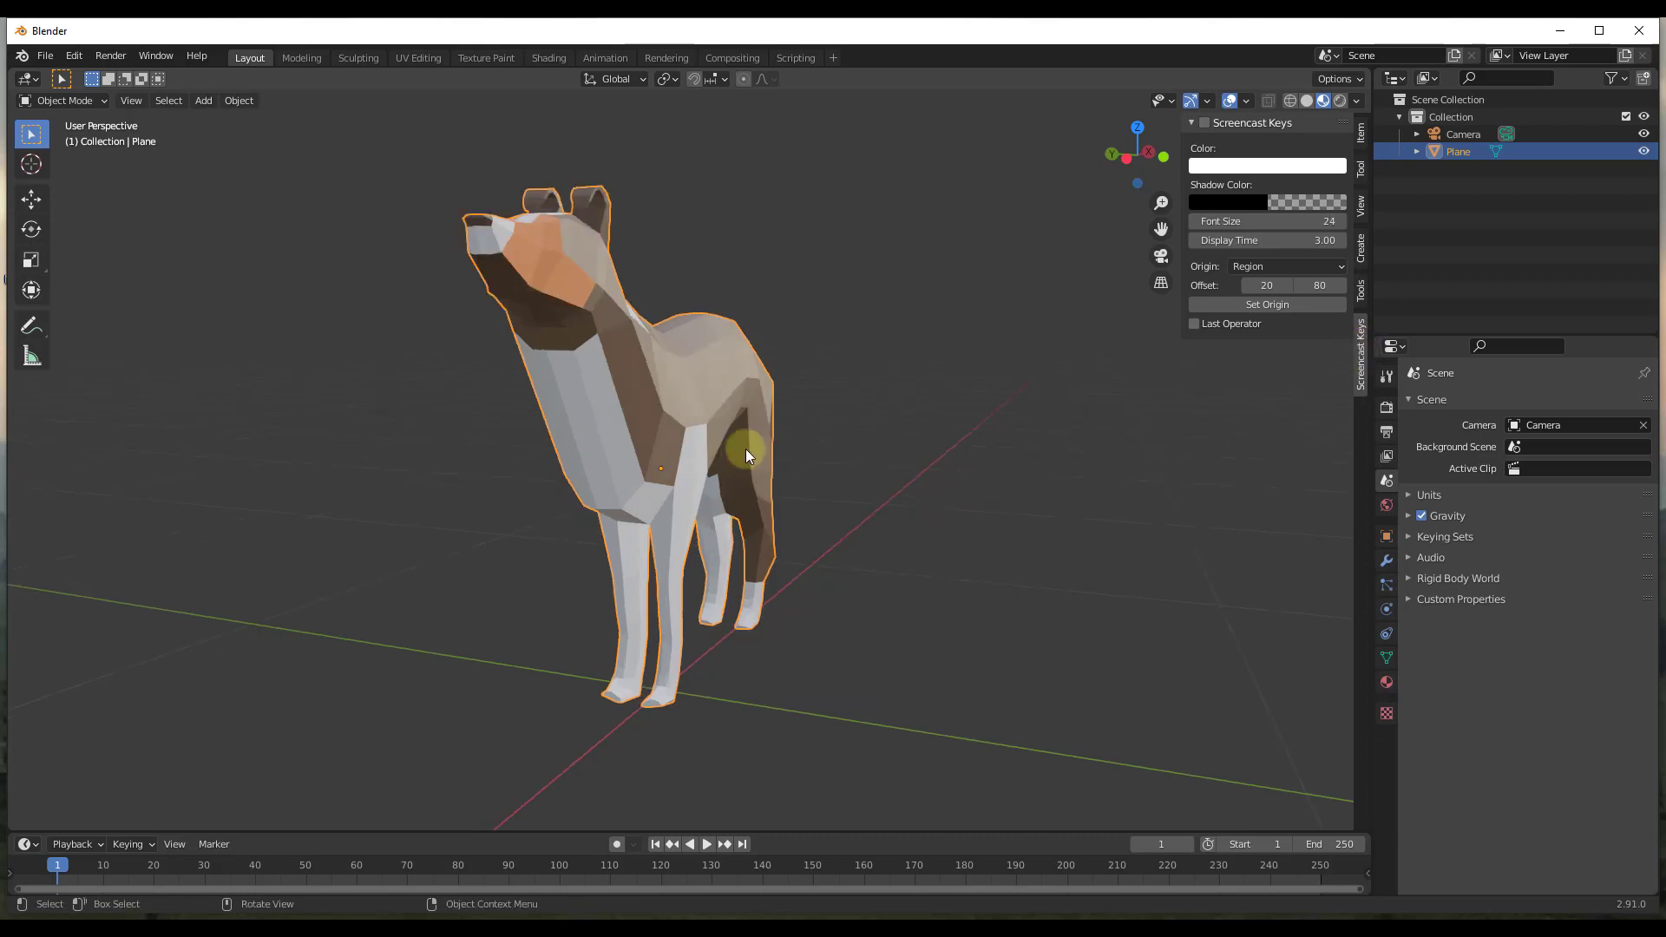
{"action": "mouse_move", "coordinate": [848, 524]}
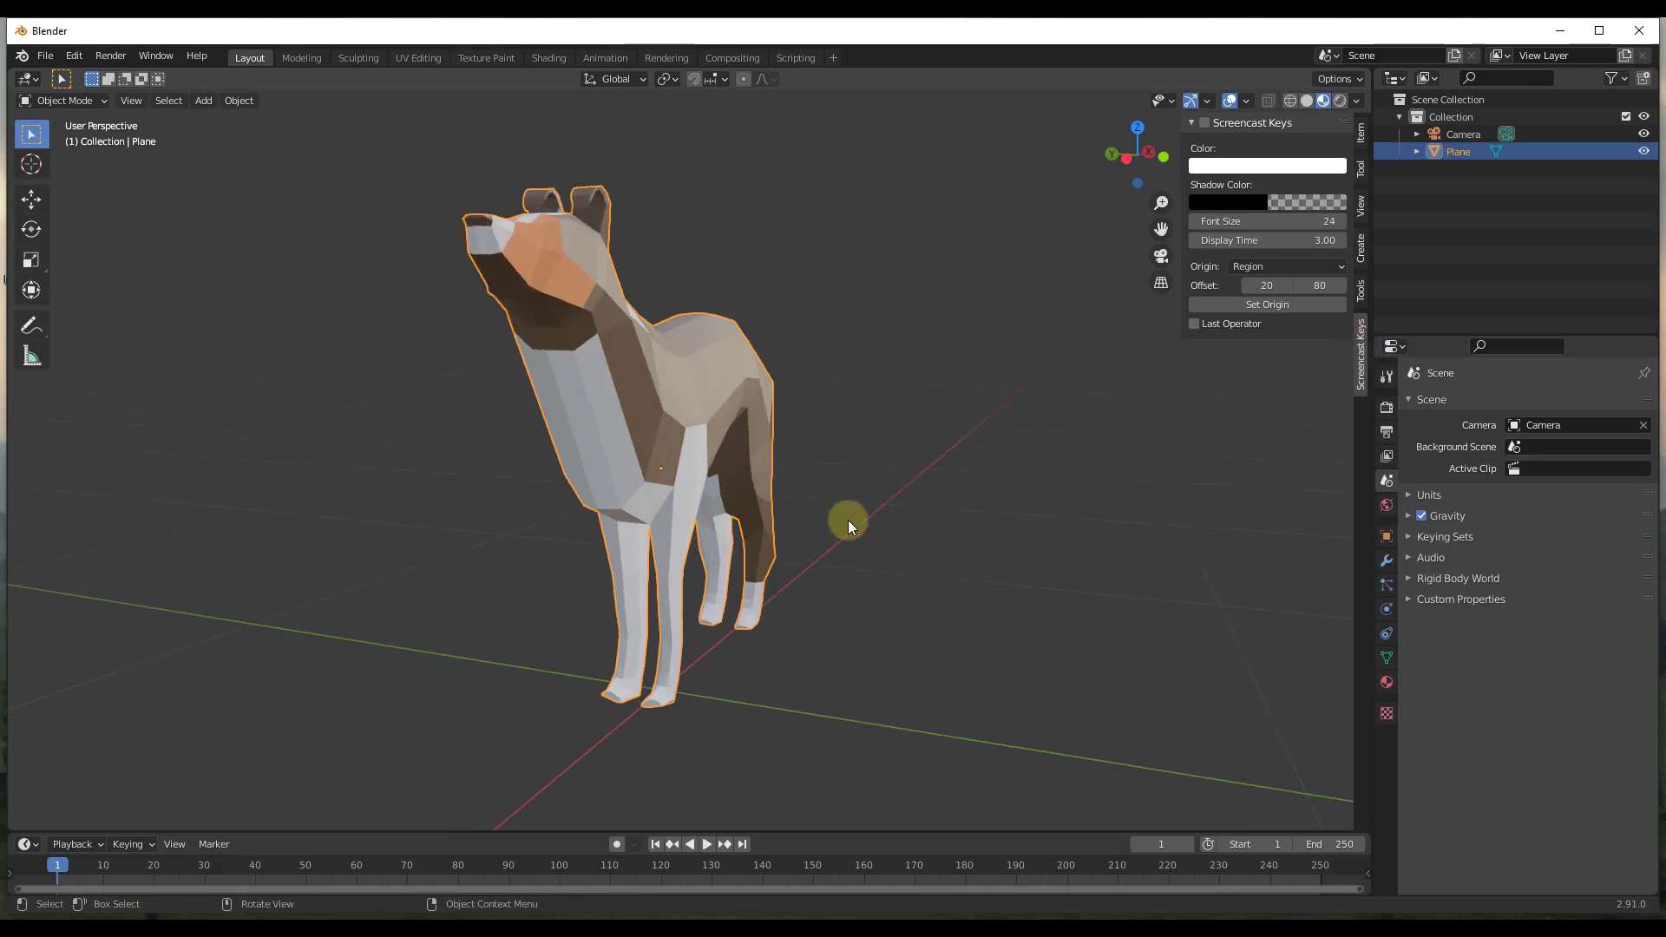